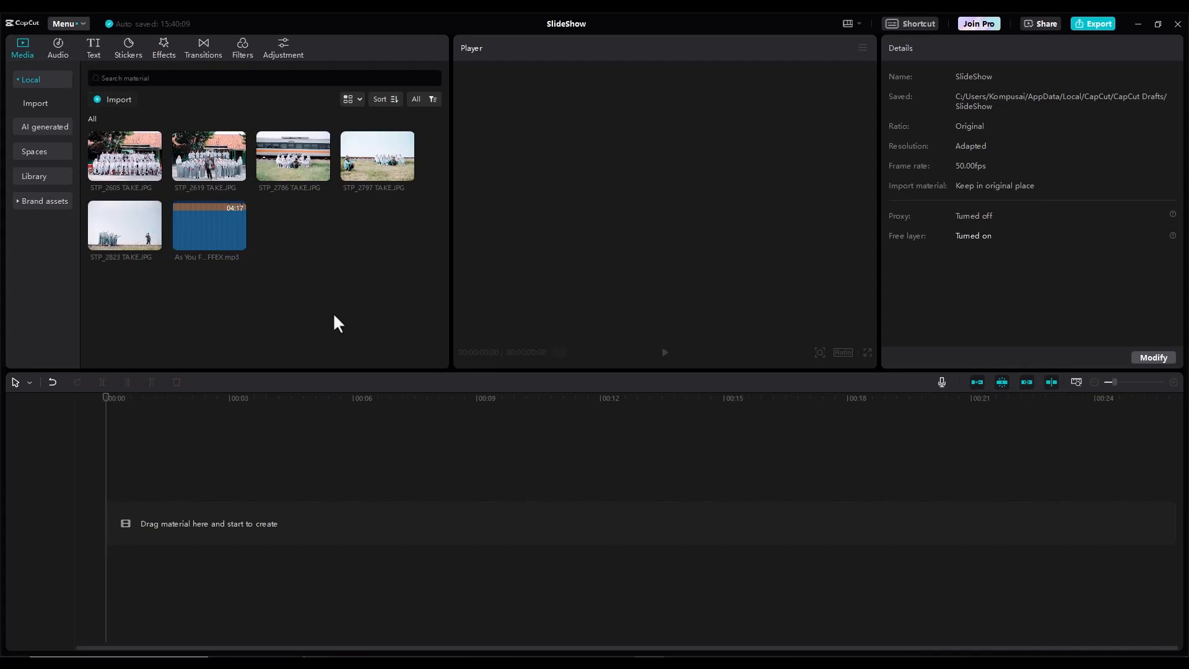
mouse_move(402, 303)
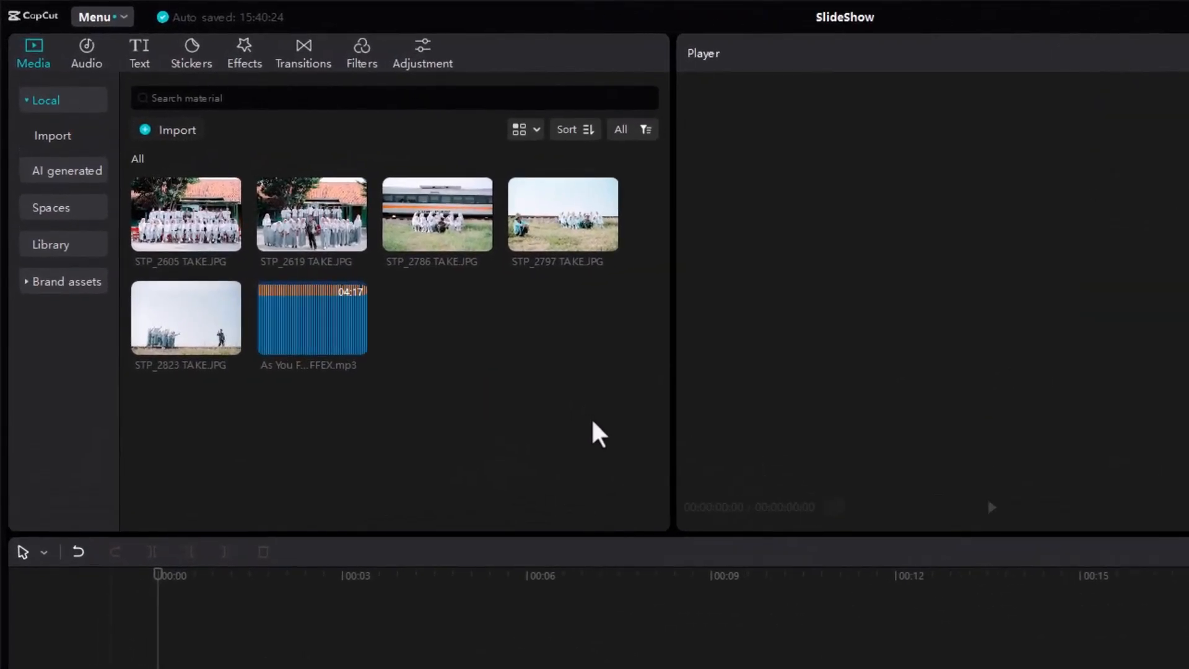
mouse_move(583, 457)
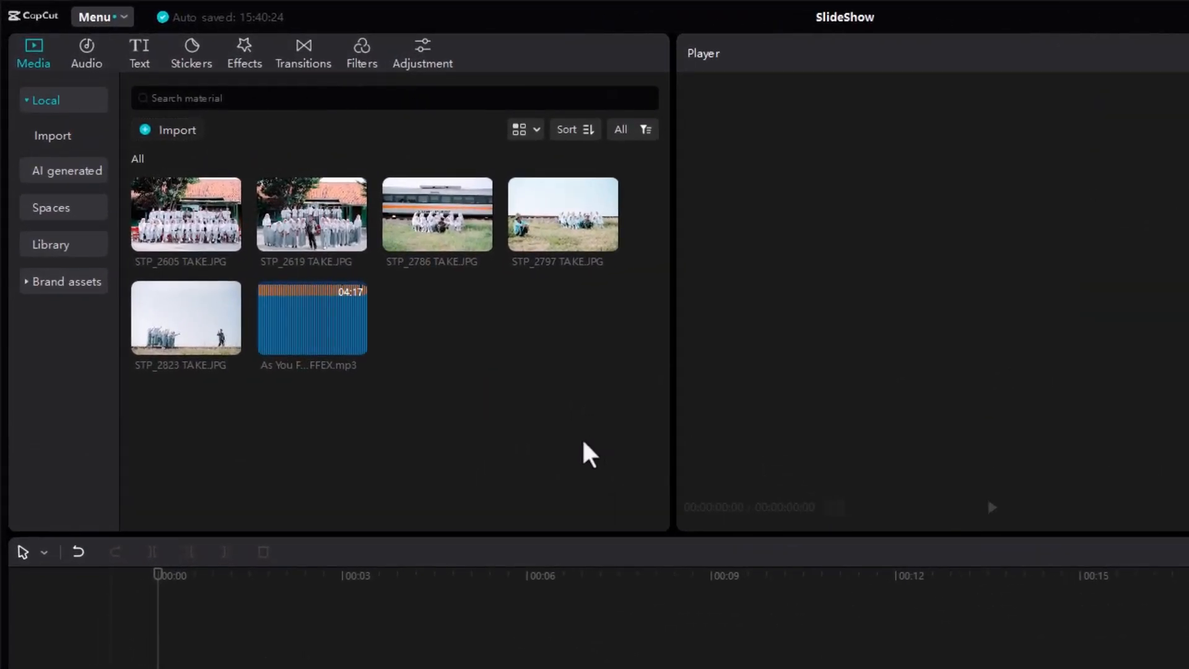
mouse_move(426, 388)
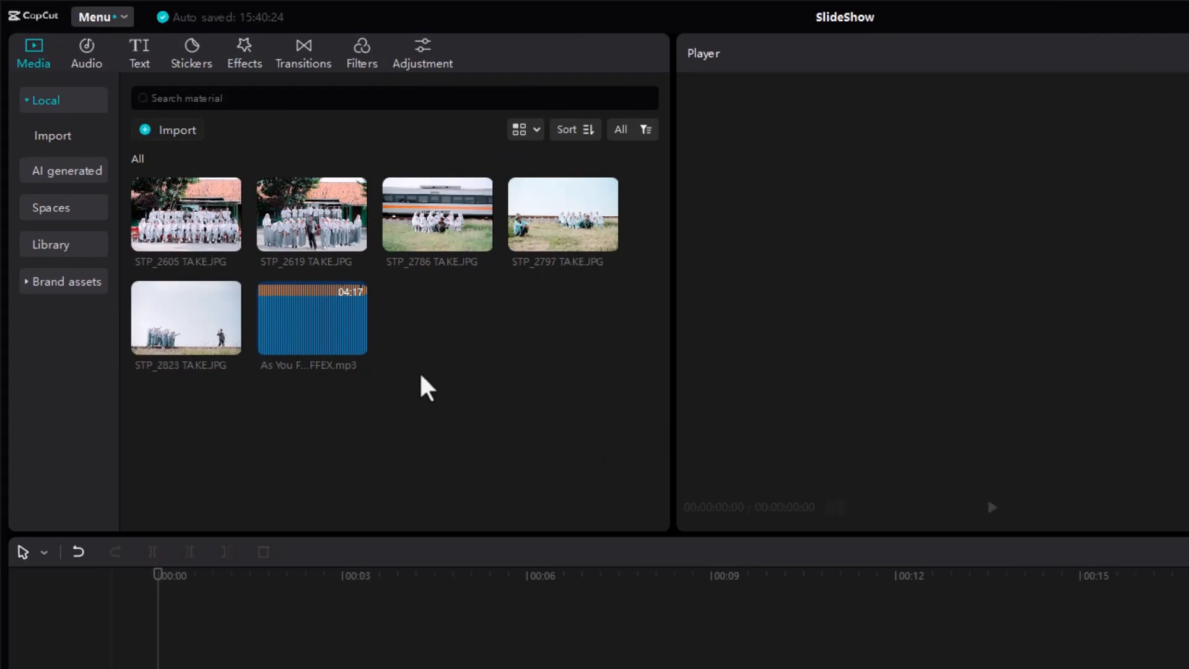
mouse_move(498, 381)
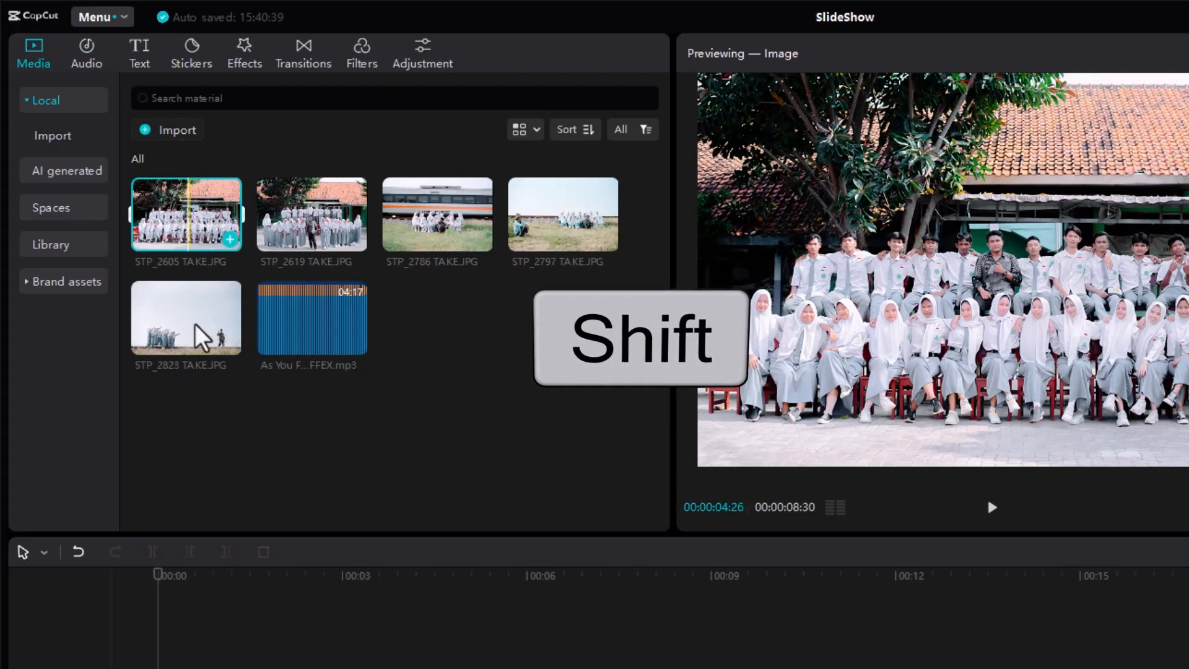
Select all five imported photos in the Media panel together
left_click(186, 317)
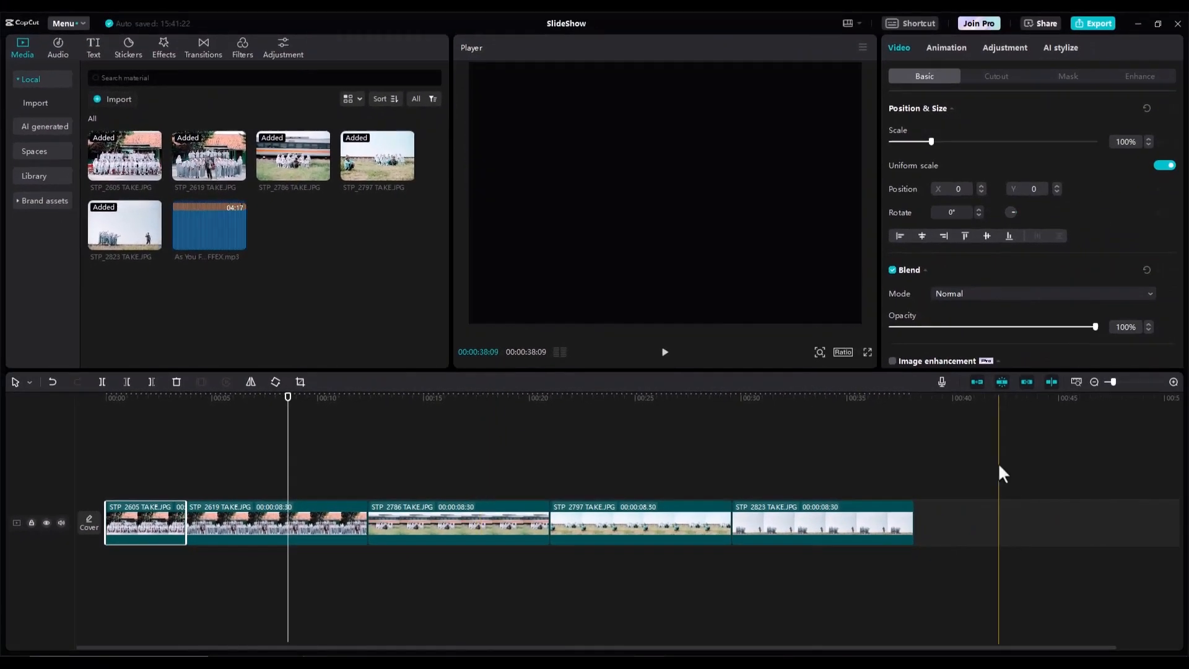
Delete the photo clips from the timeline and save a 5-second default image duration
right_click(770, 523)
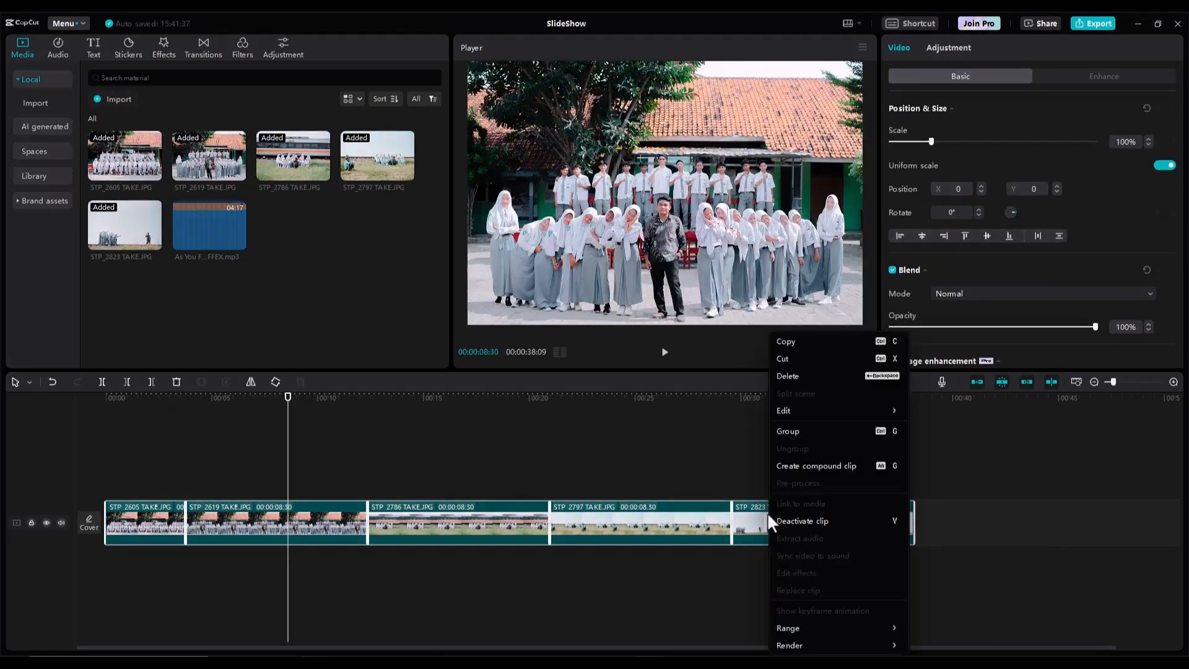
left_click(787, 375)
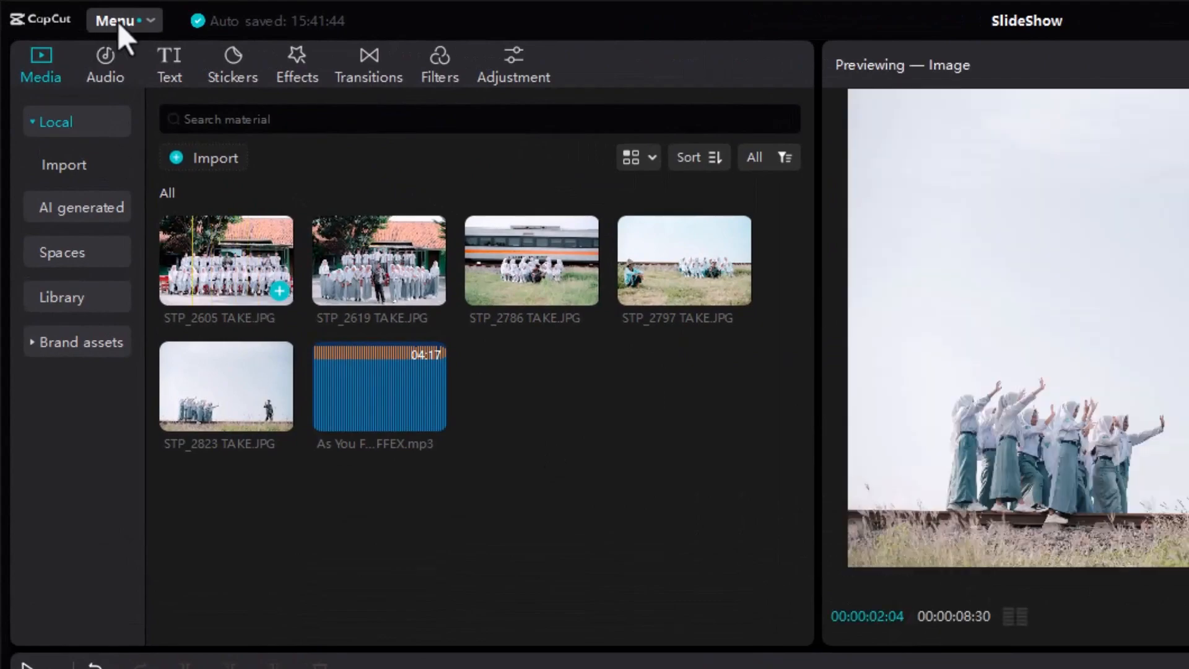
left_click(119, 19)
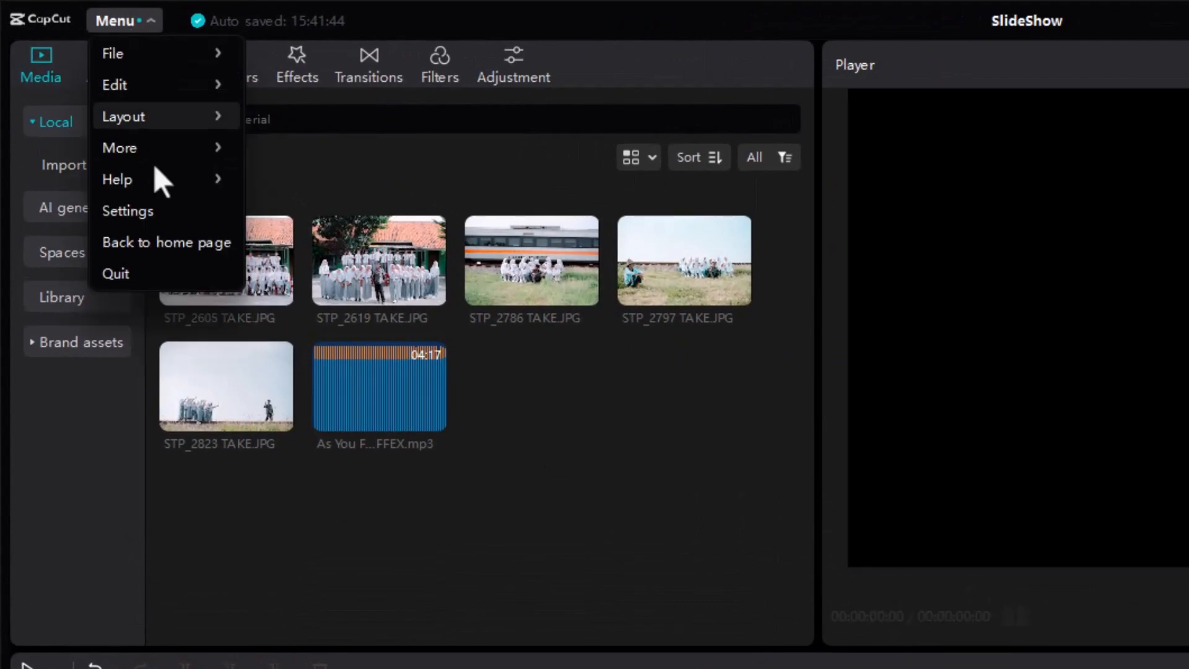
left_click(123, 19)
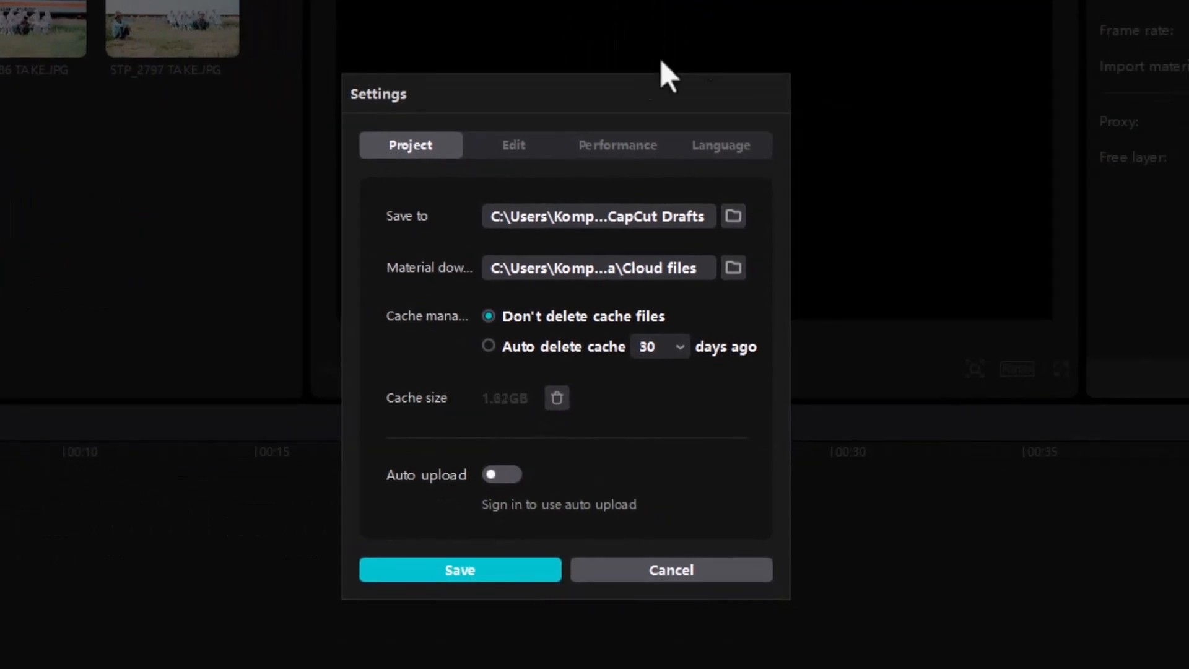
left_click(512, 145)
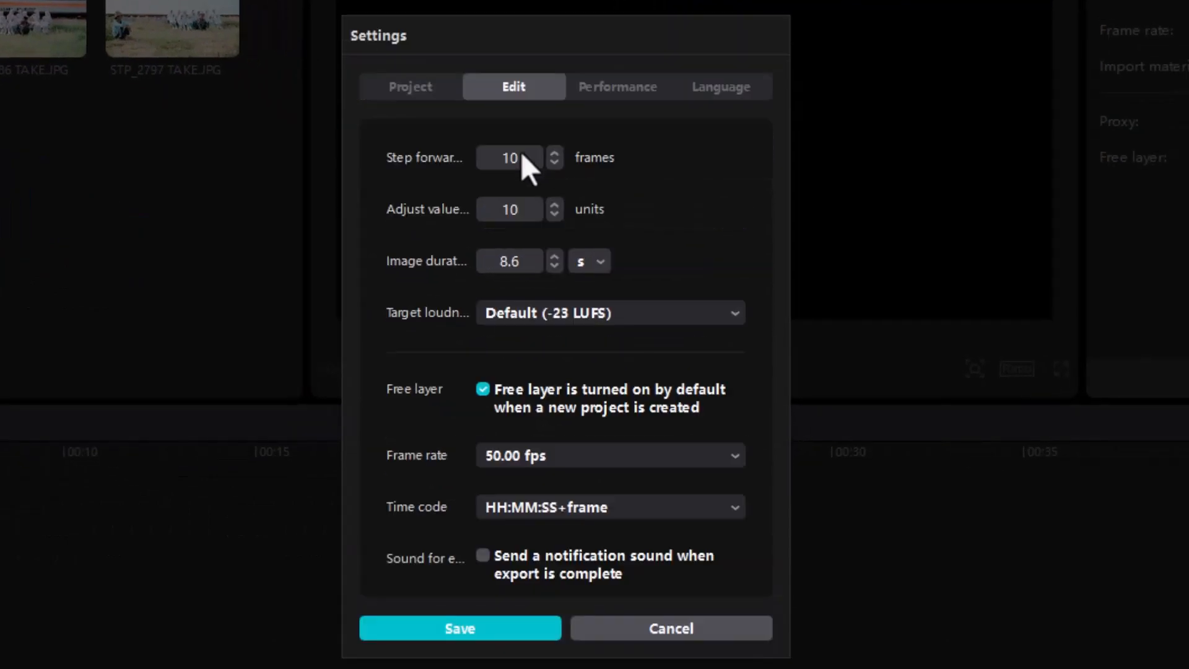
mouse_move(394, 287)
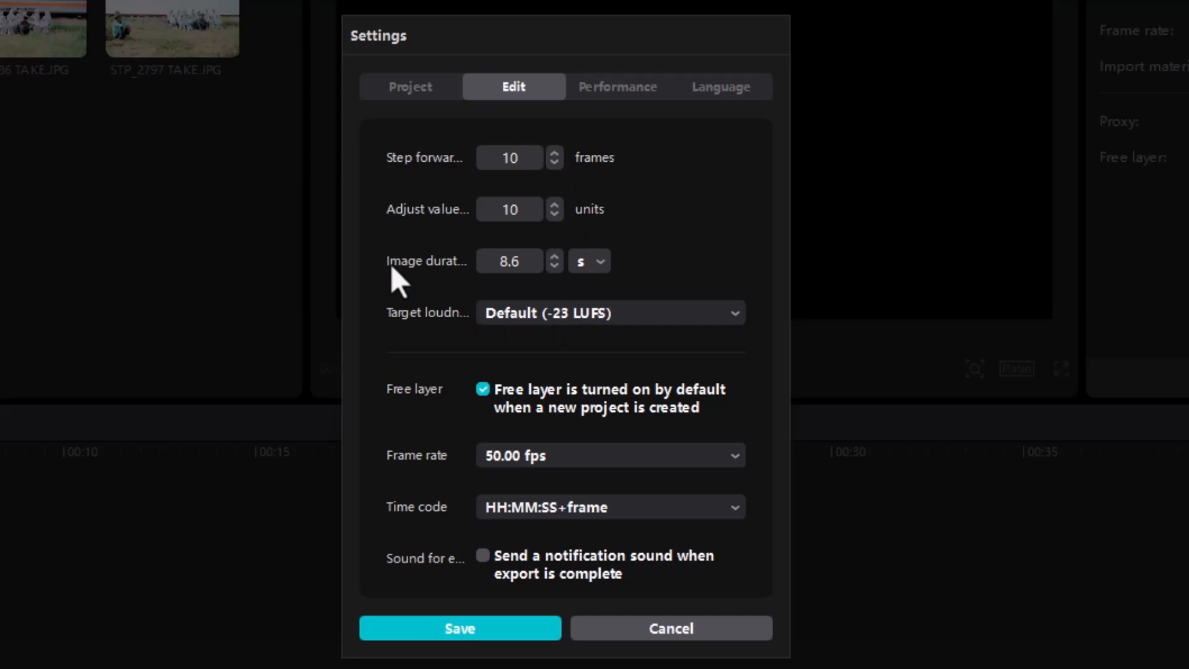
mouse_move(401, 278)
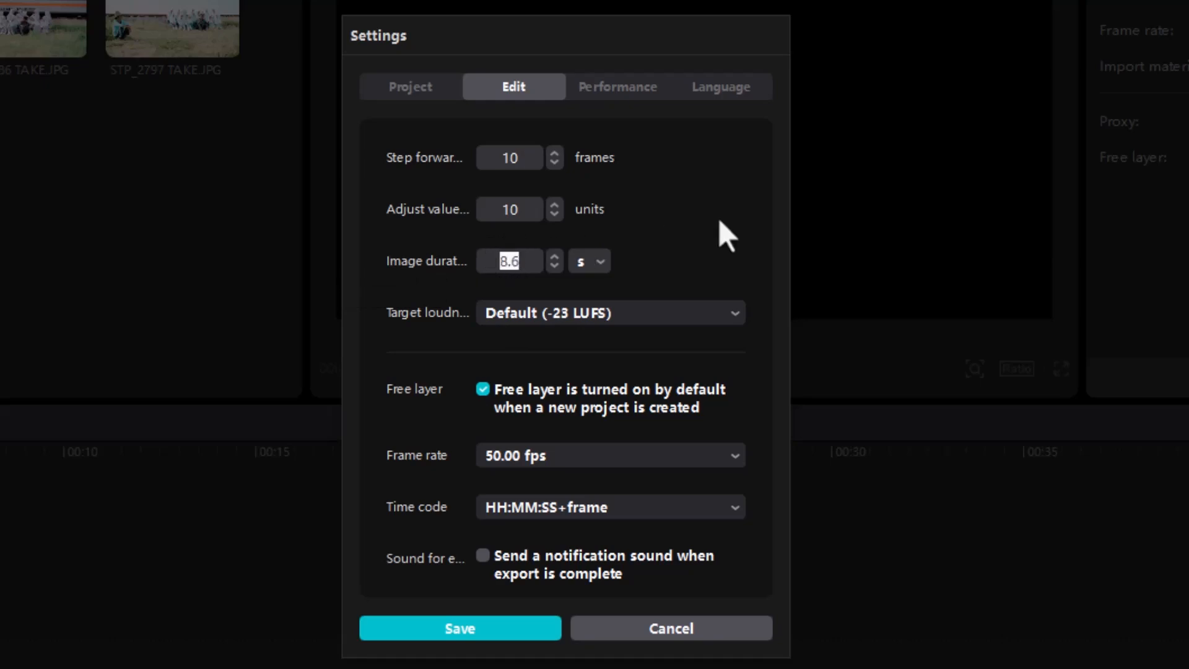
type("5")
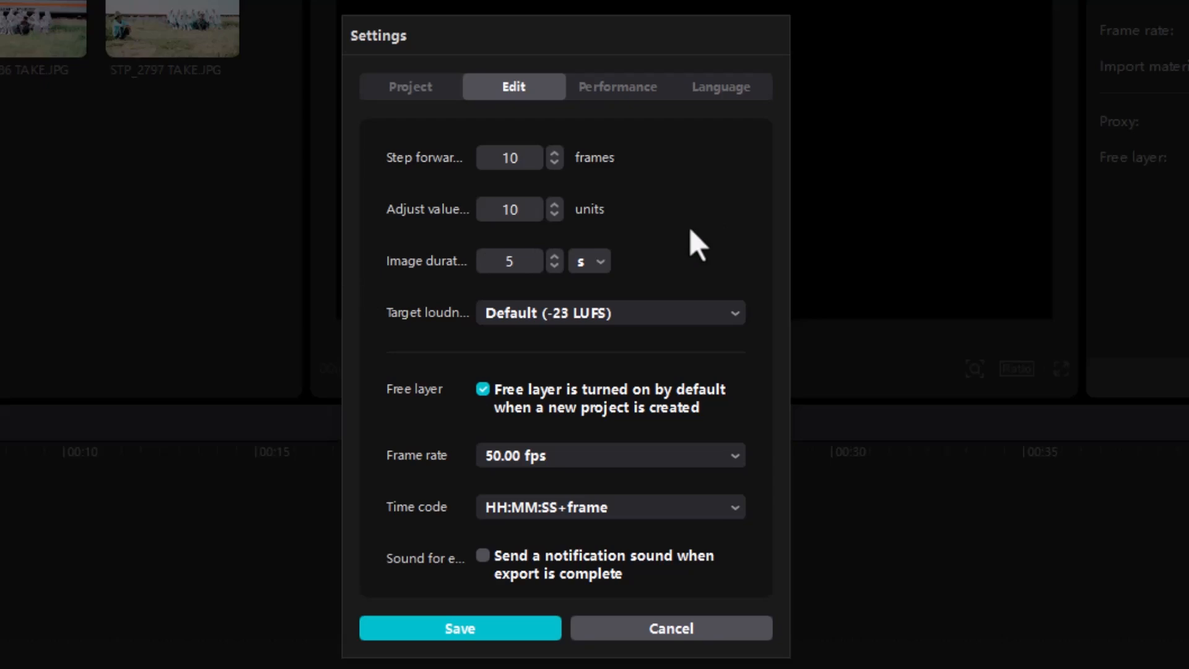
left_click(588, 260)
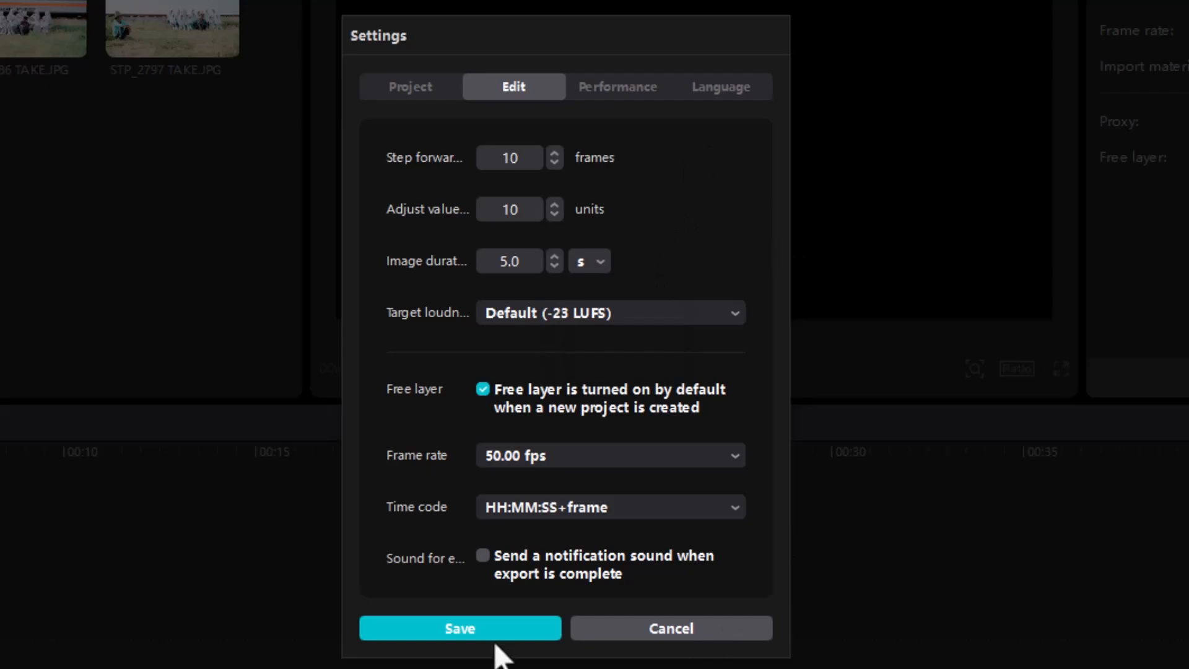
left_click(460, 628)
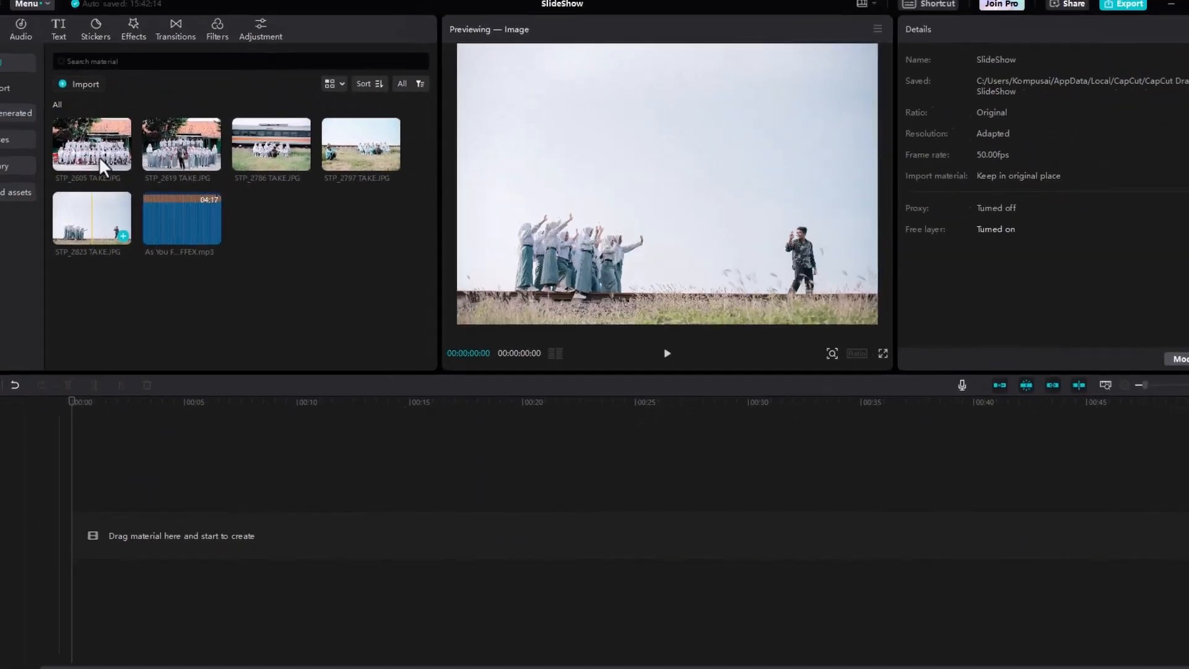
Select every imported photo in the Media panel again
key("shift")
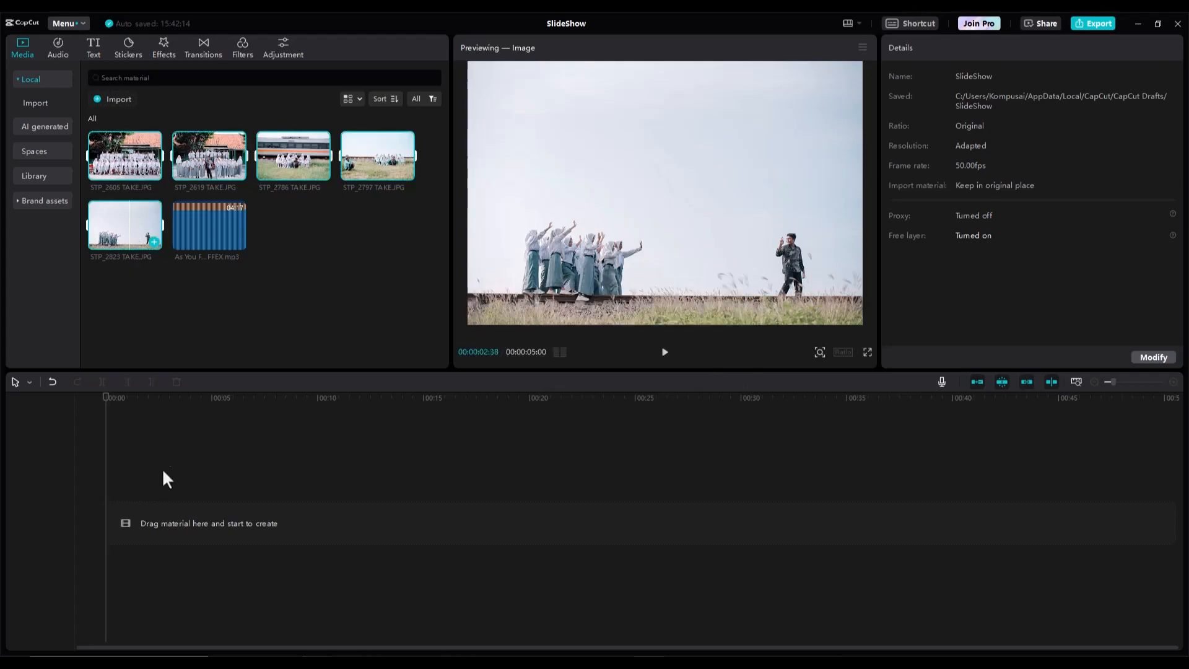
mouse_move(165, 541)
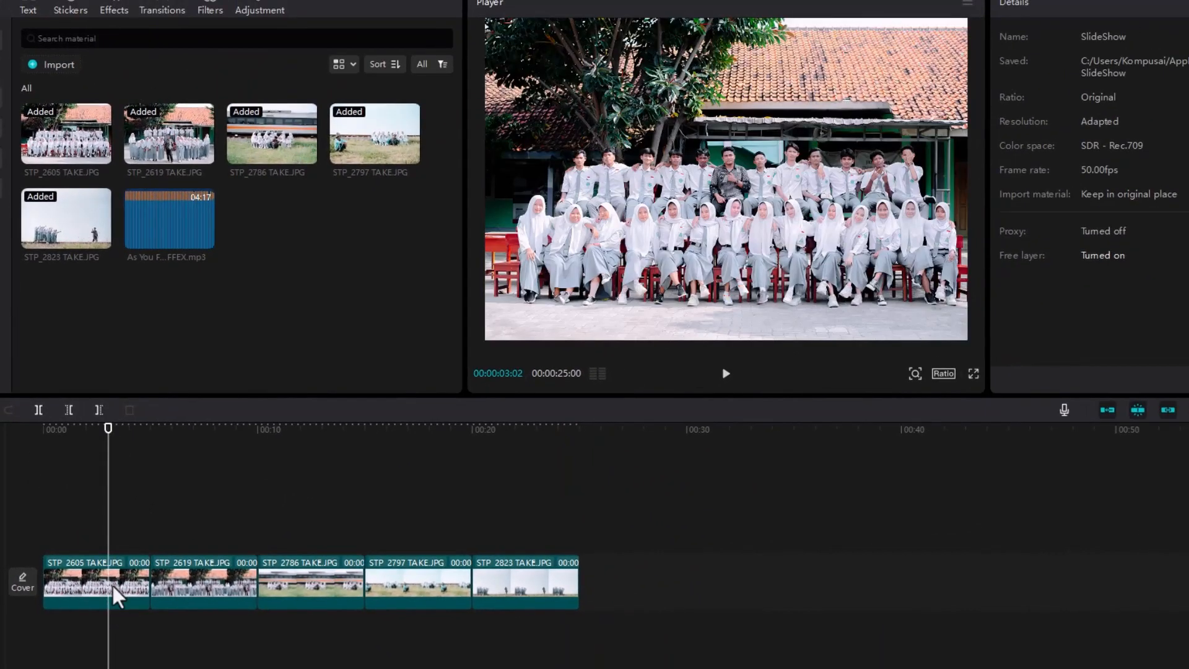
Change the project aspect ratio to 16:9 widescreen
left_click(93, 592)
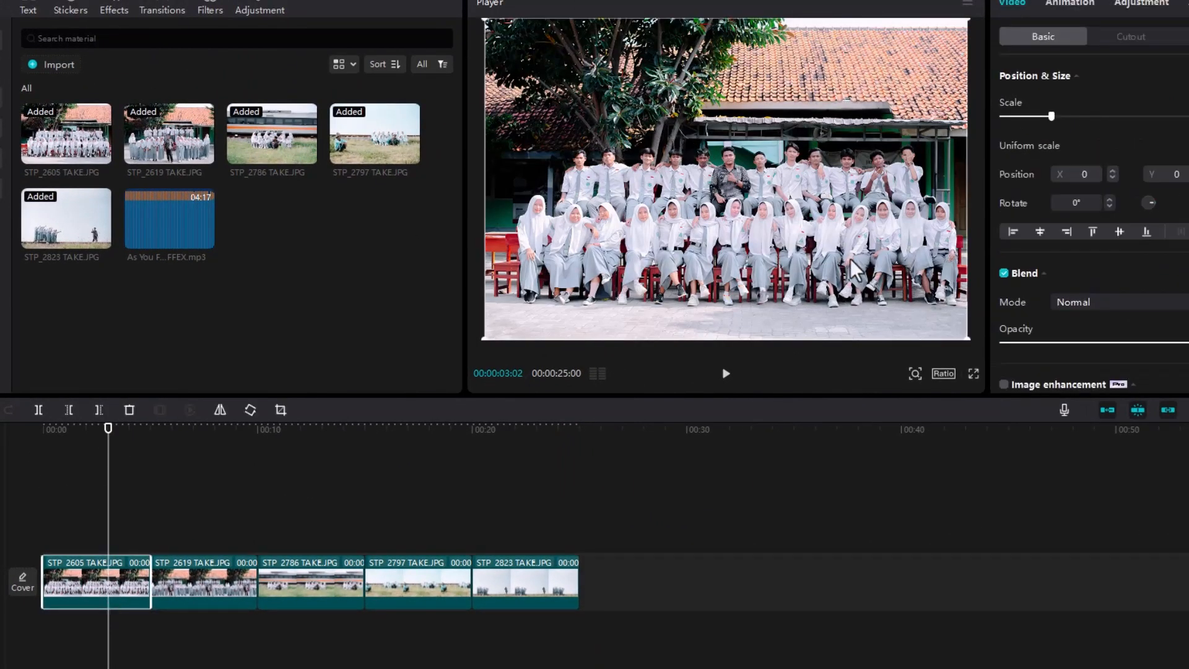
mouse_move(745, 309)
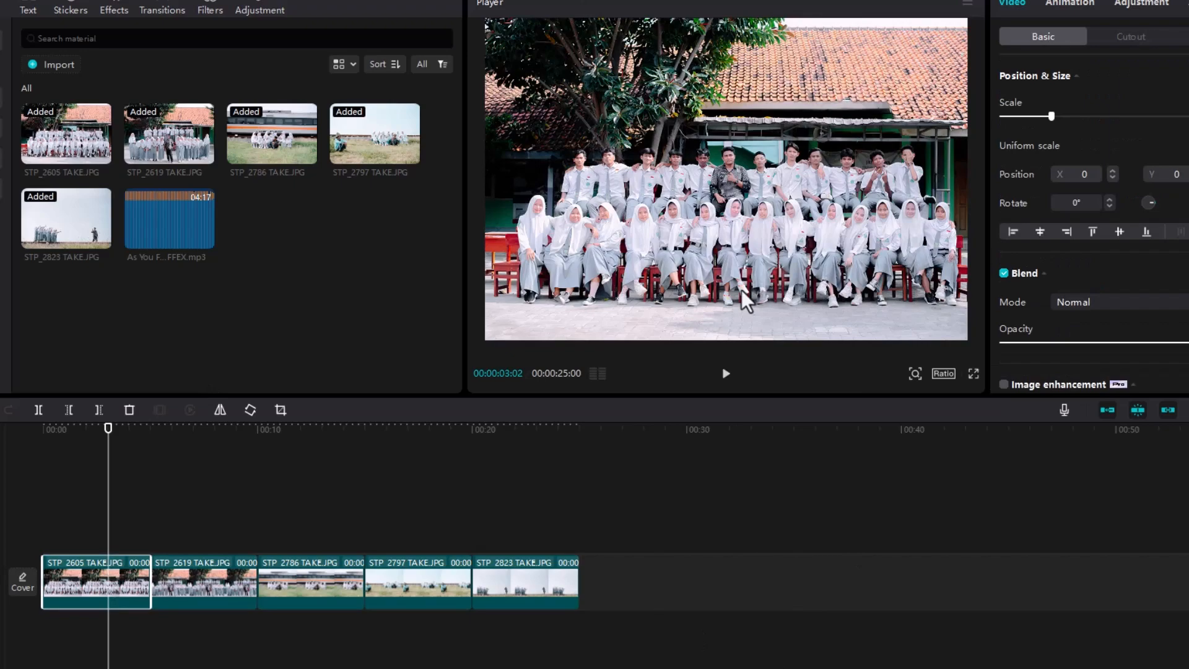
mouse_move(705, 196)
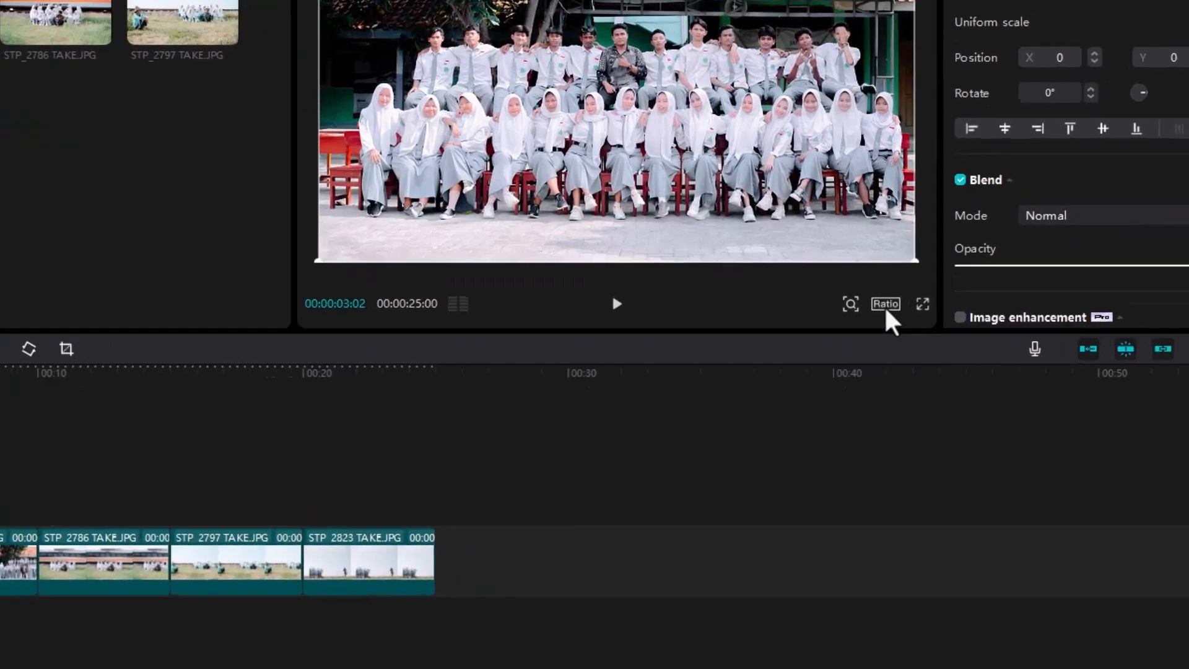
left_click(885, 304)
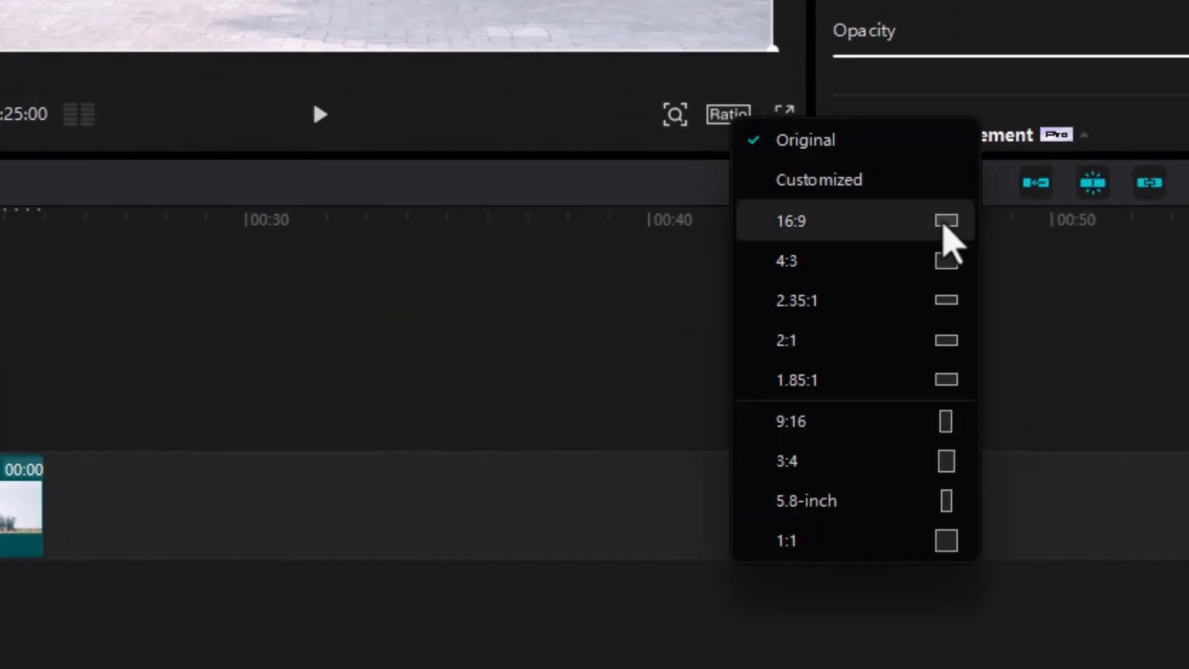
left_click(791, 221)
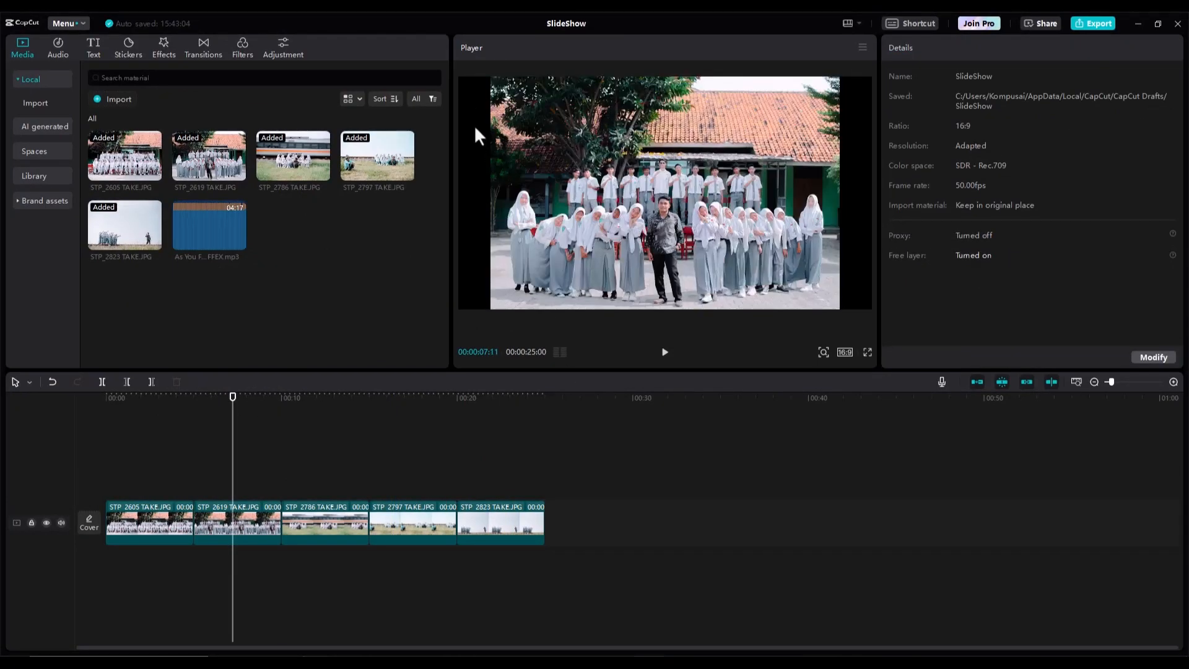
Scale up the first photo clip until it fills the 16:9 frame
left_click(159, 397)
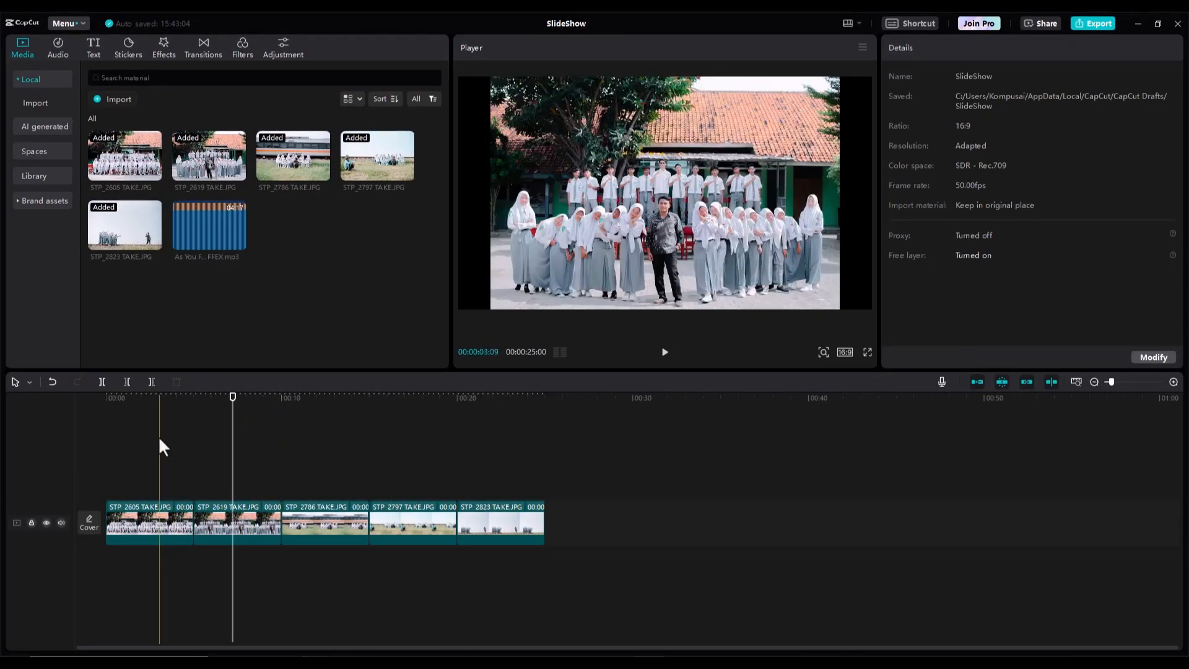
left_click(148, 538)
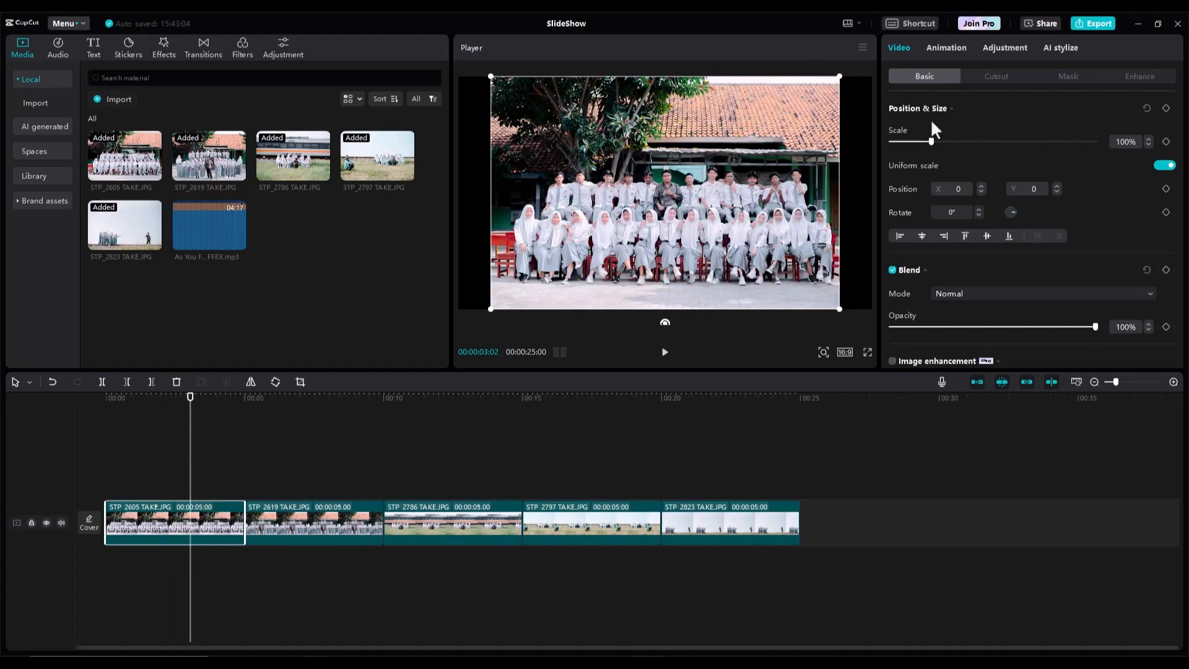
left_click_drag(928, 142, 933, 142)
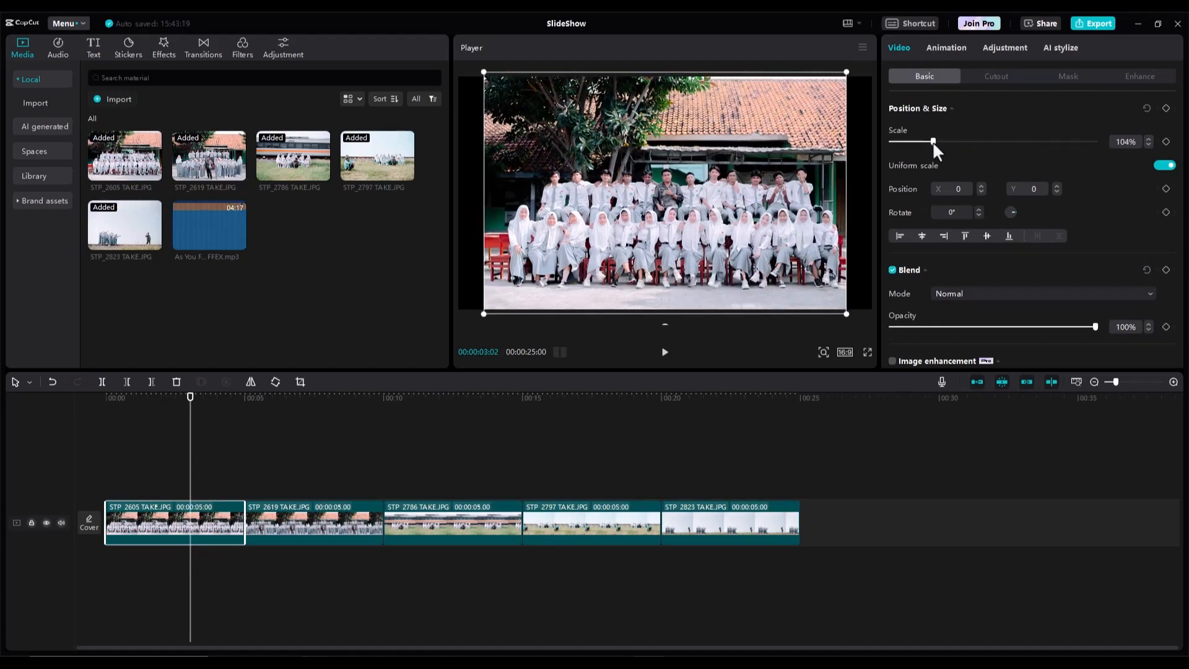
left_click_drag(933, 141, 940, 141)
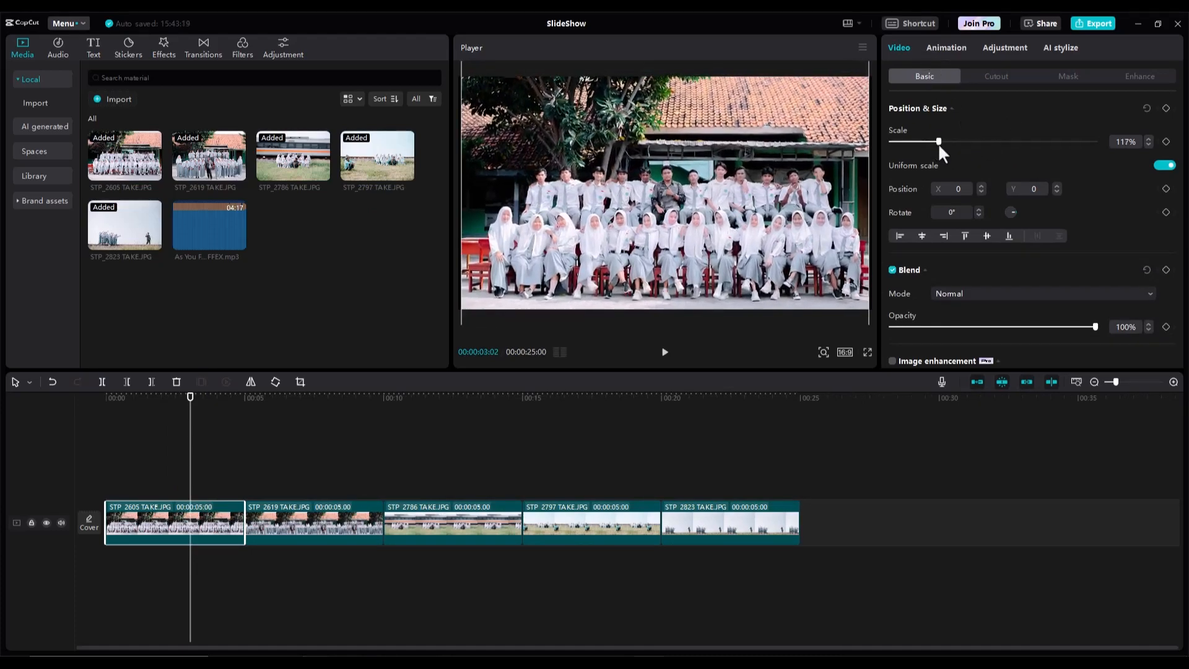
left_click_drag(939, 141, 942, 141)
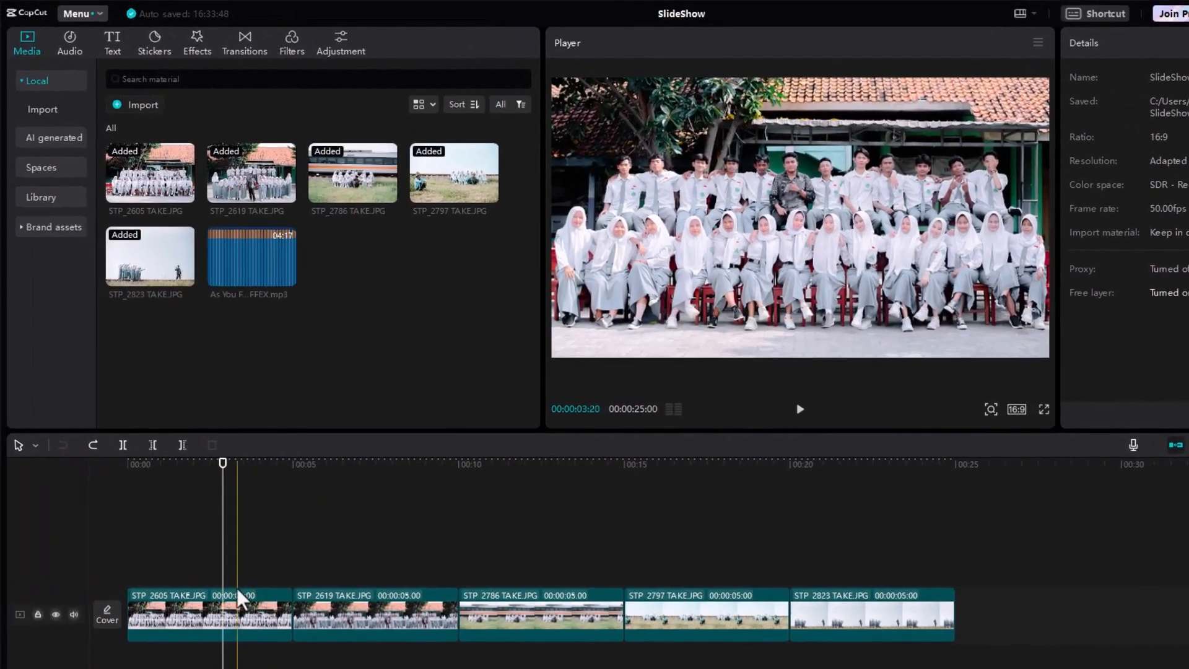
Search the Transitions library for 'film erase', then clear it and search 'glare'
left_click(205, 620)
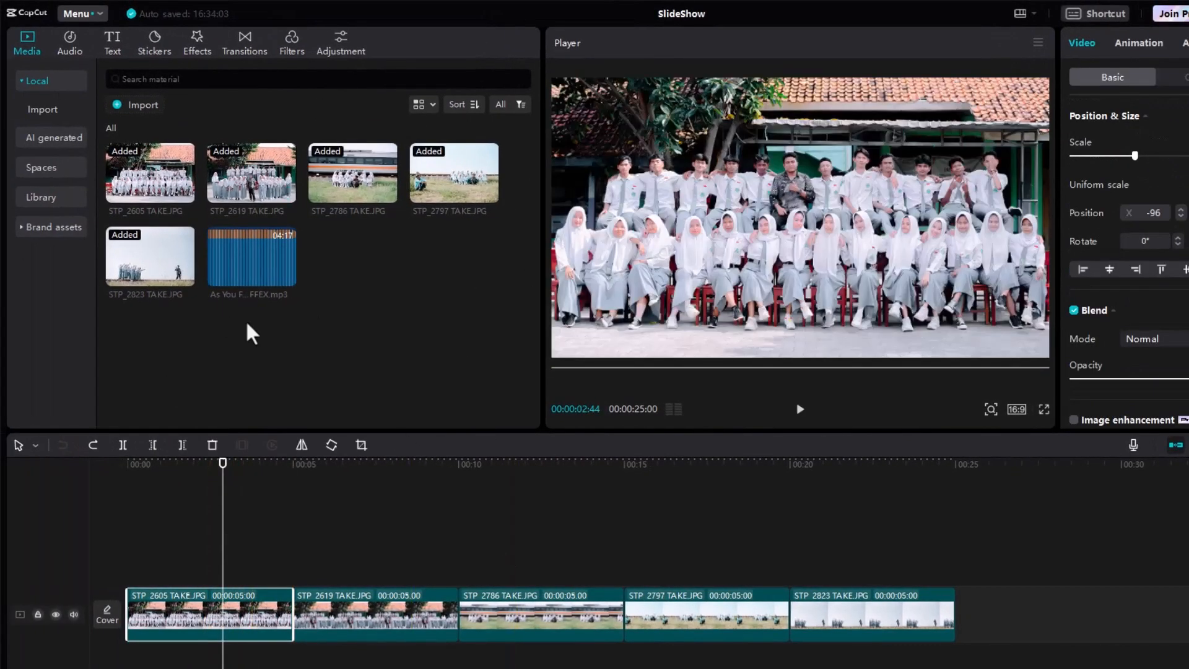
left_click(244, 38)
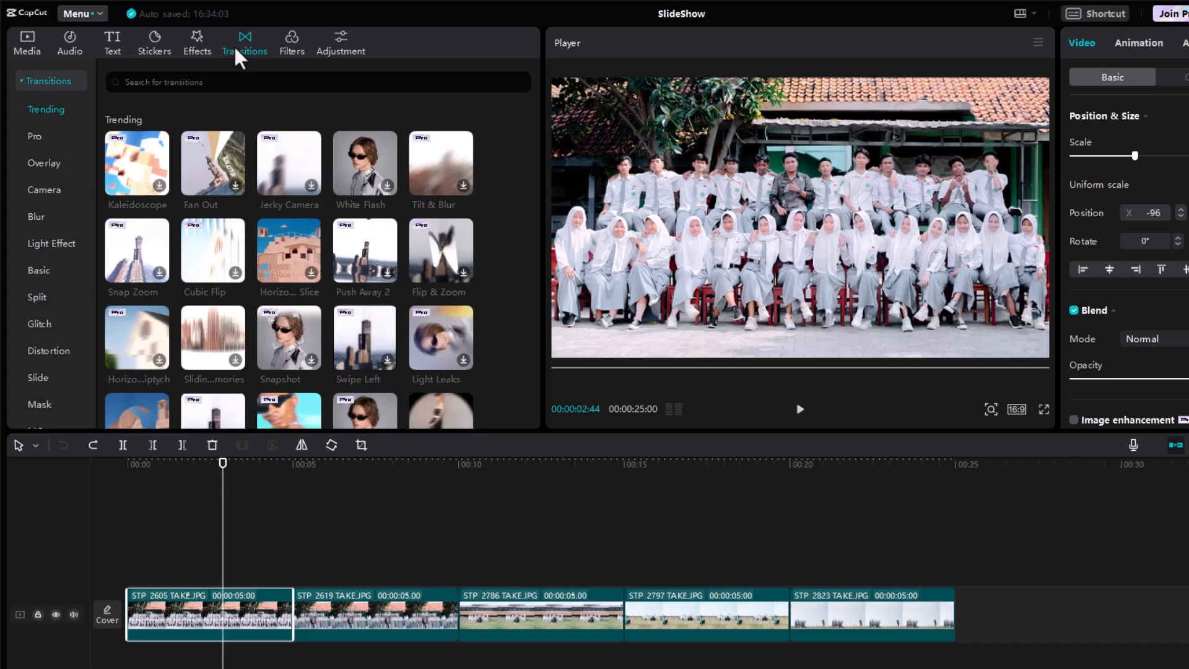
mouse_move(92, 96)
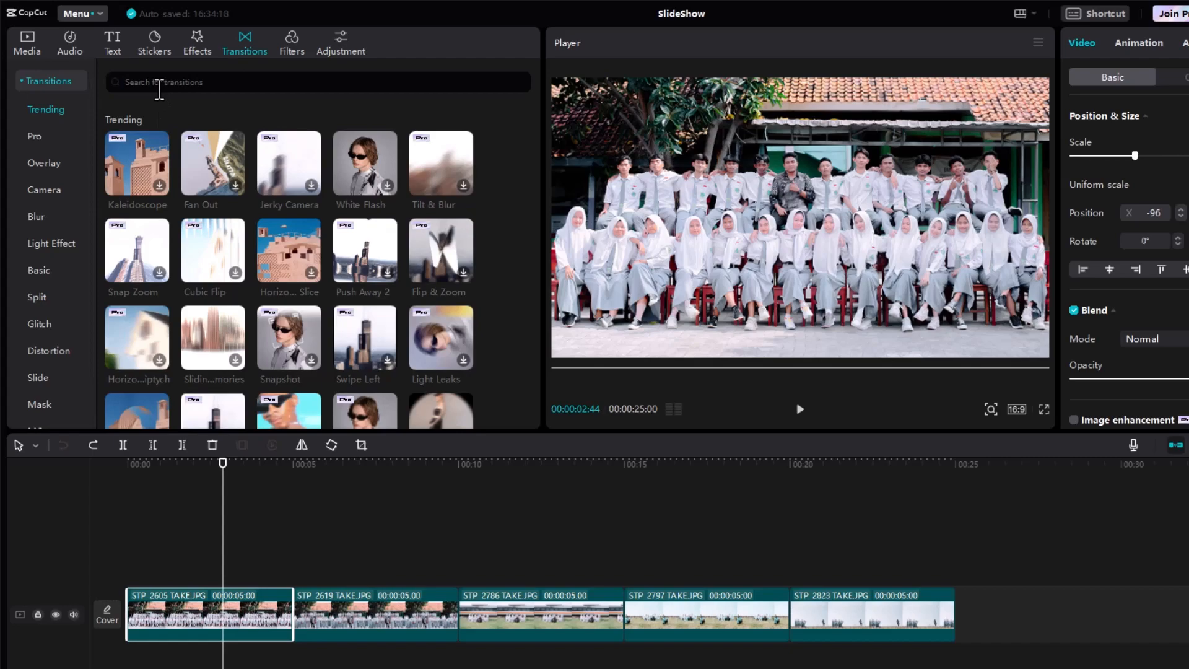
type("film erase")
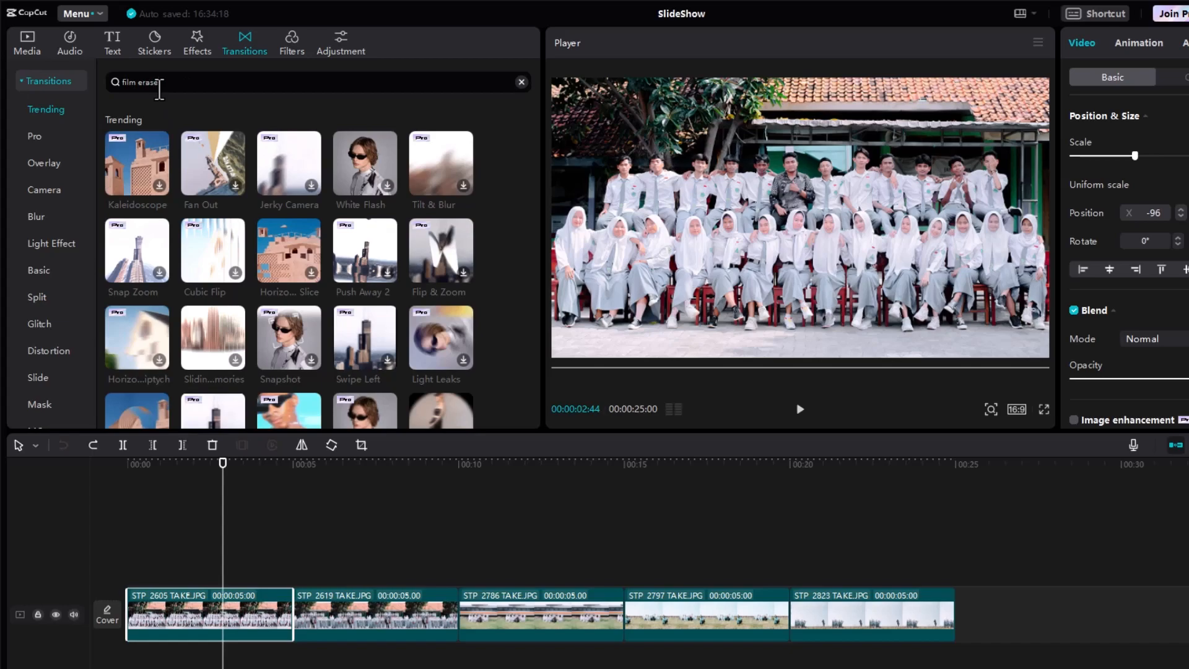
key("Enter")
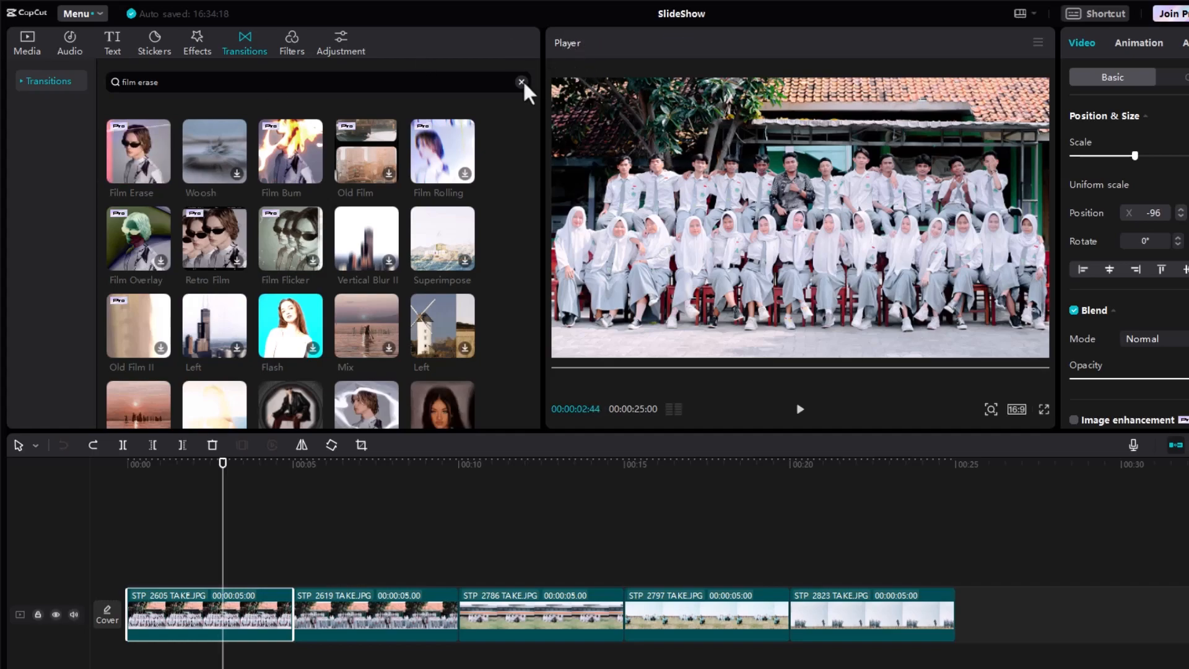
left_click(520, 81)
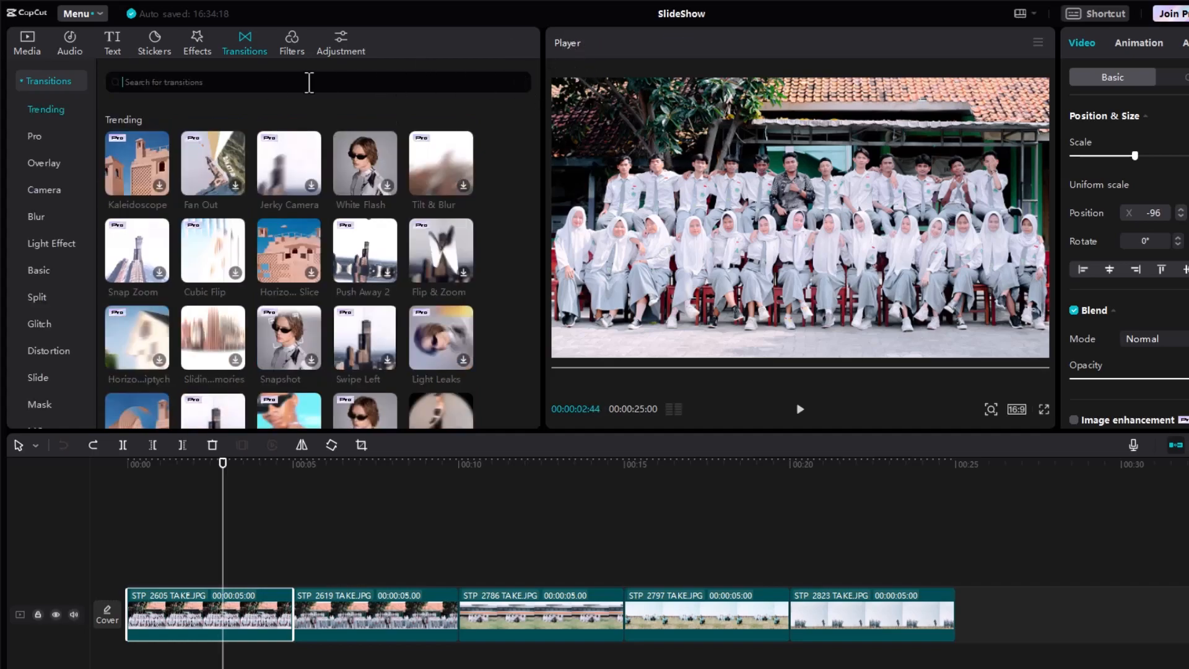
type("glare")
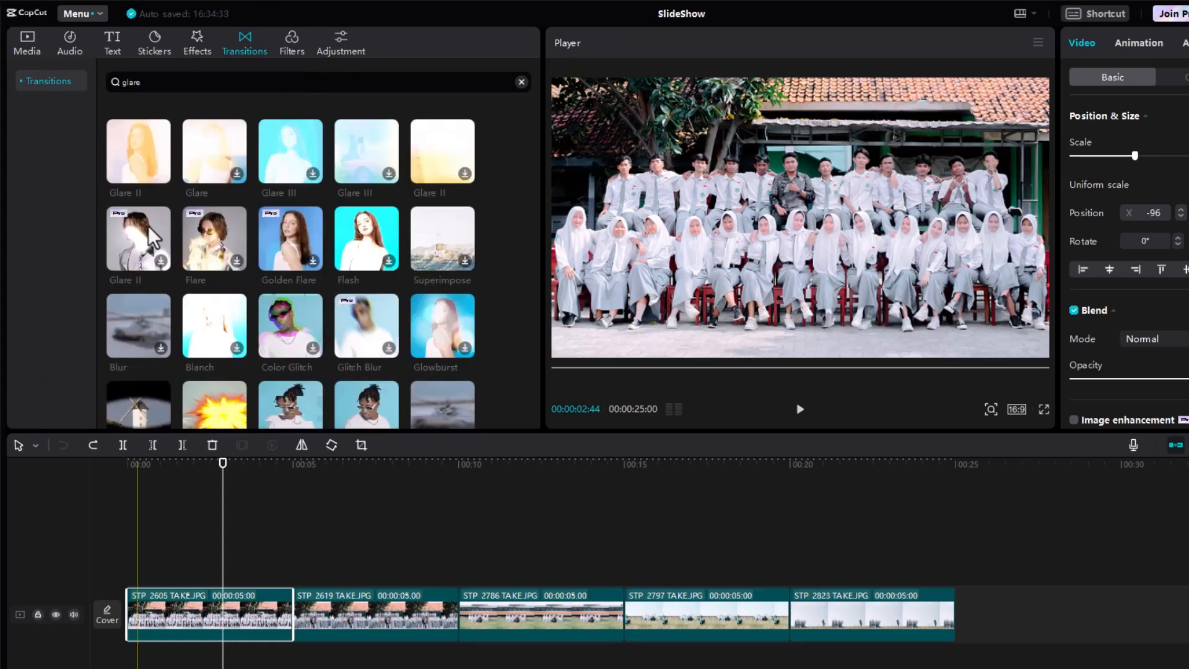
mouse_move(138, 151)
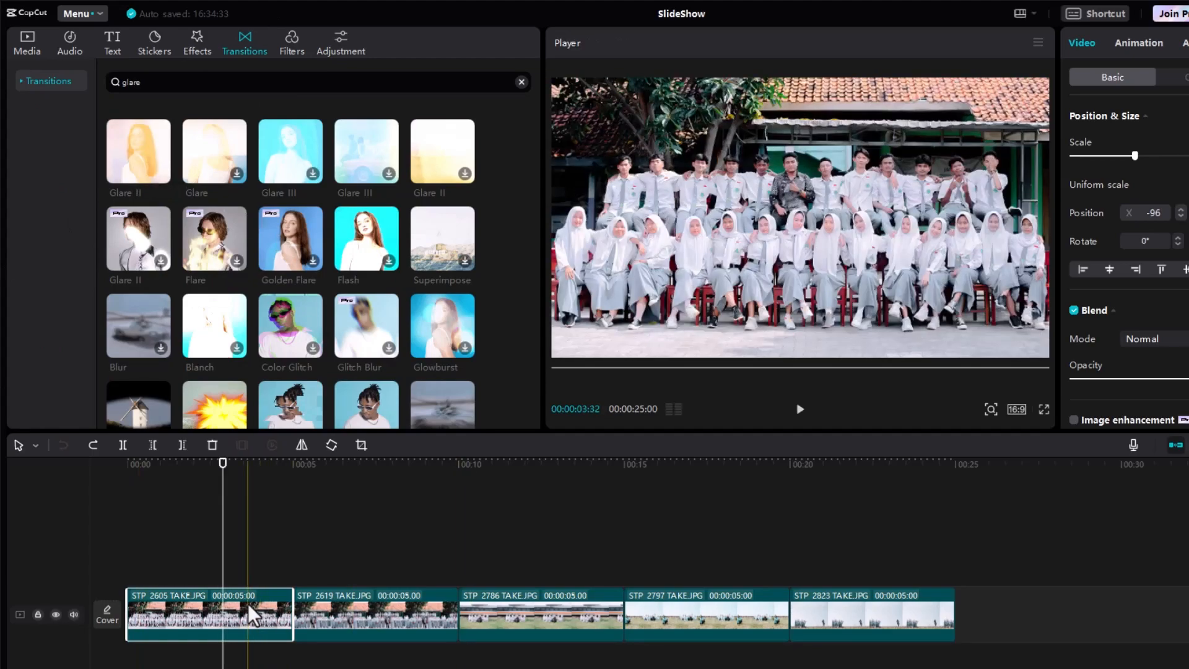
mouse_move(138, 151)
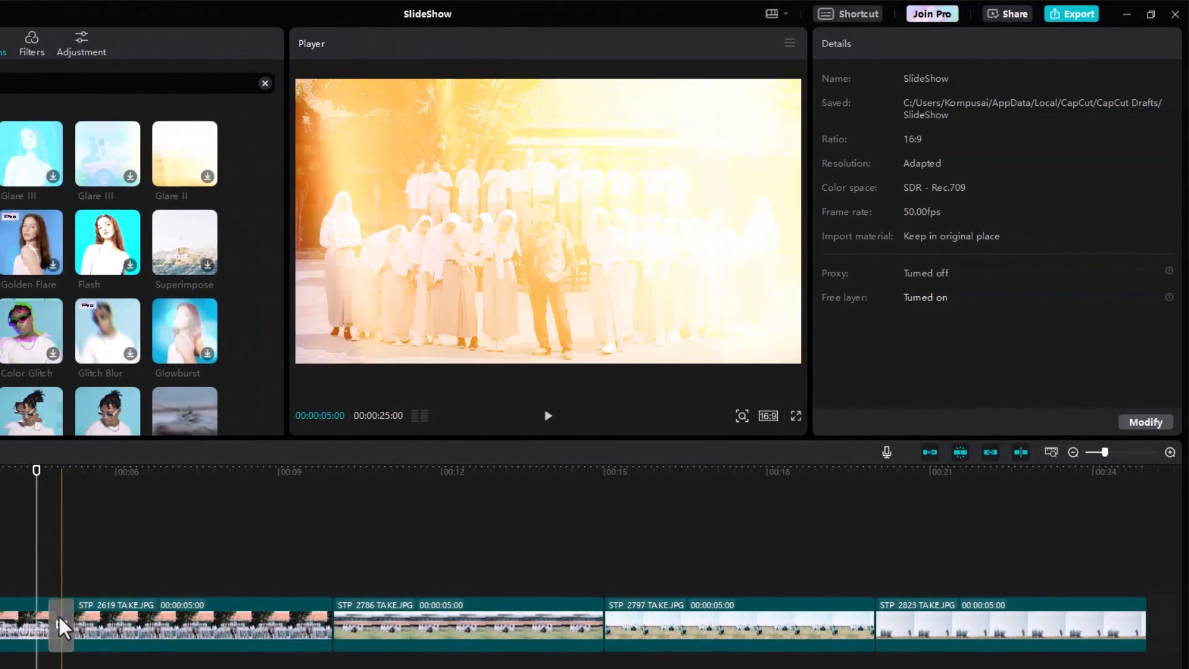
Apply the 0.5 s Glare II transition to all cuts and preview the slideshow
left_click(58, 623)
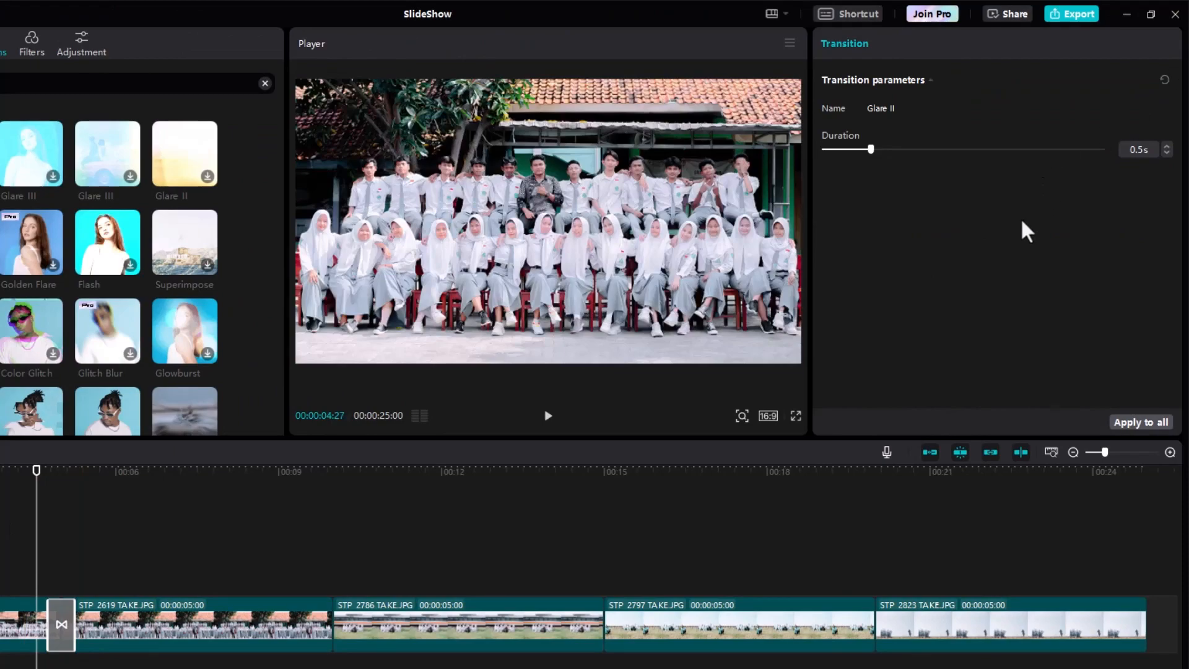
mouse_move(910, 127)
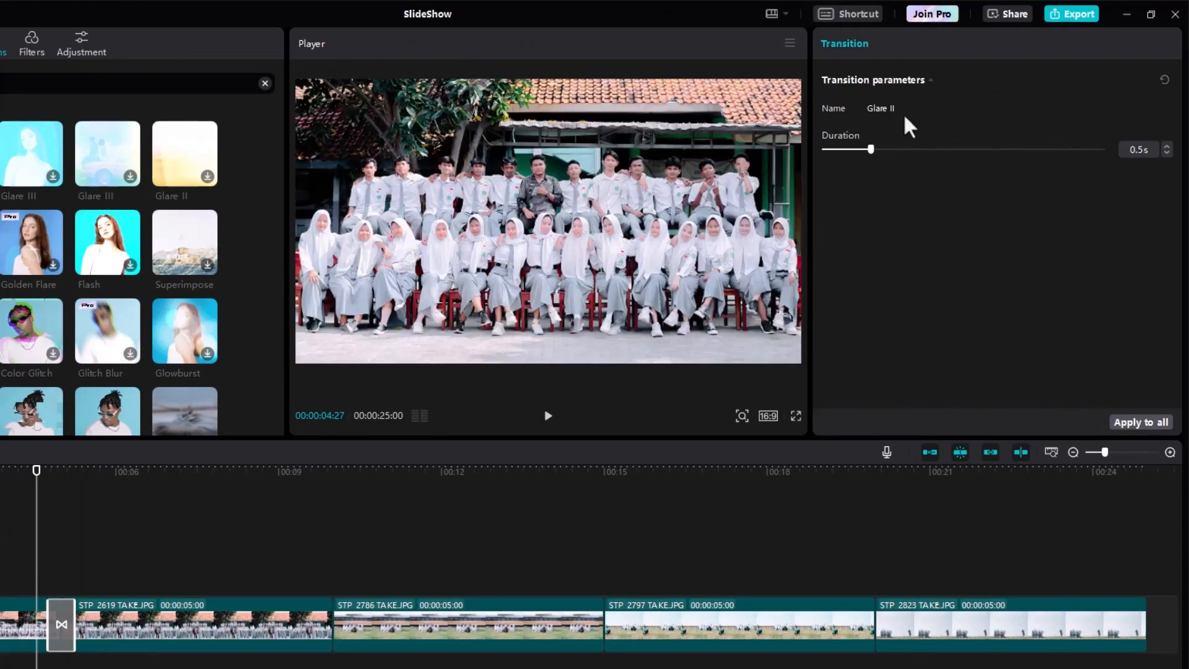
mouse_move(861, 175)
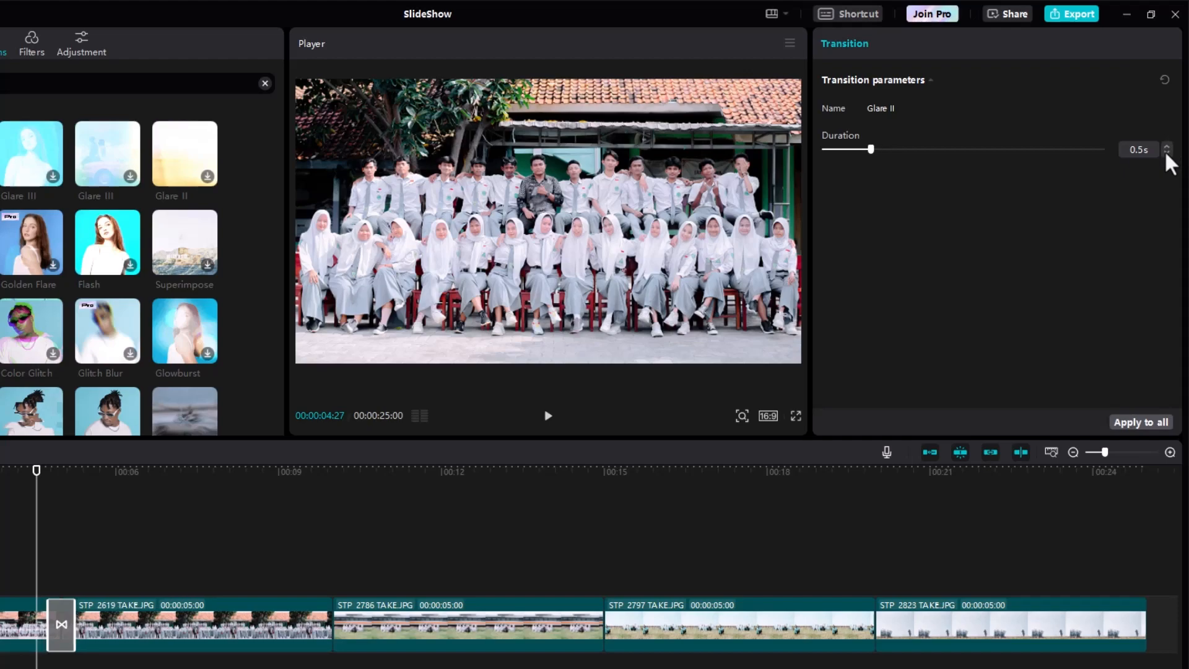
mouse_move(1151, 185)
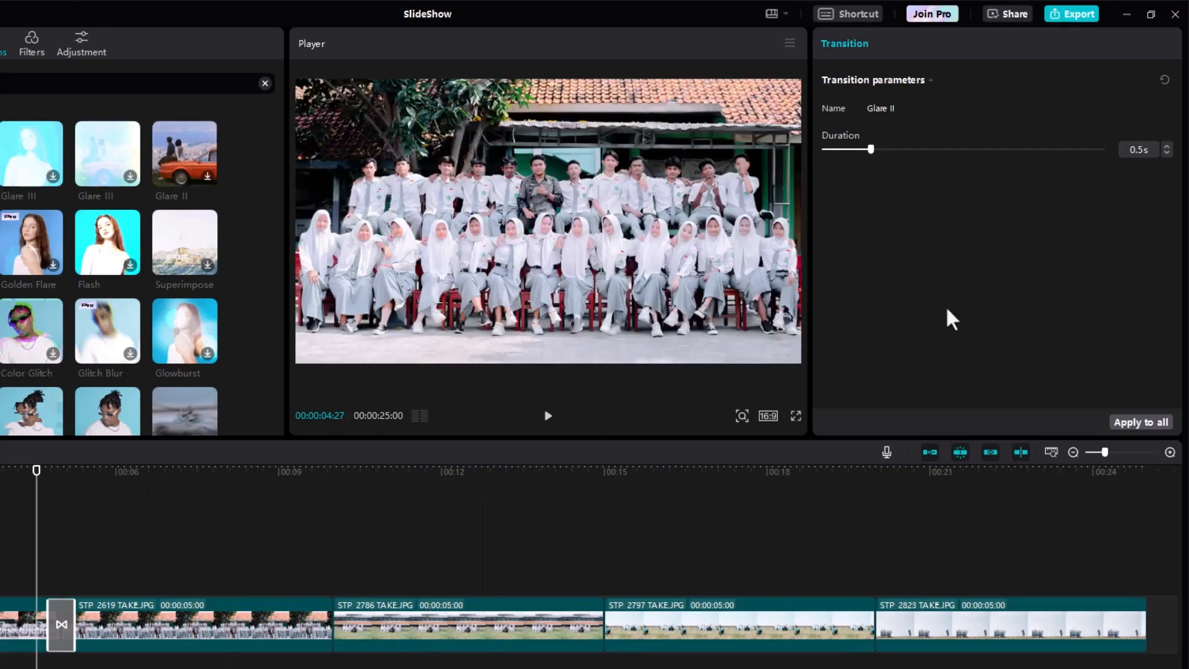
left_click(455, 490)
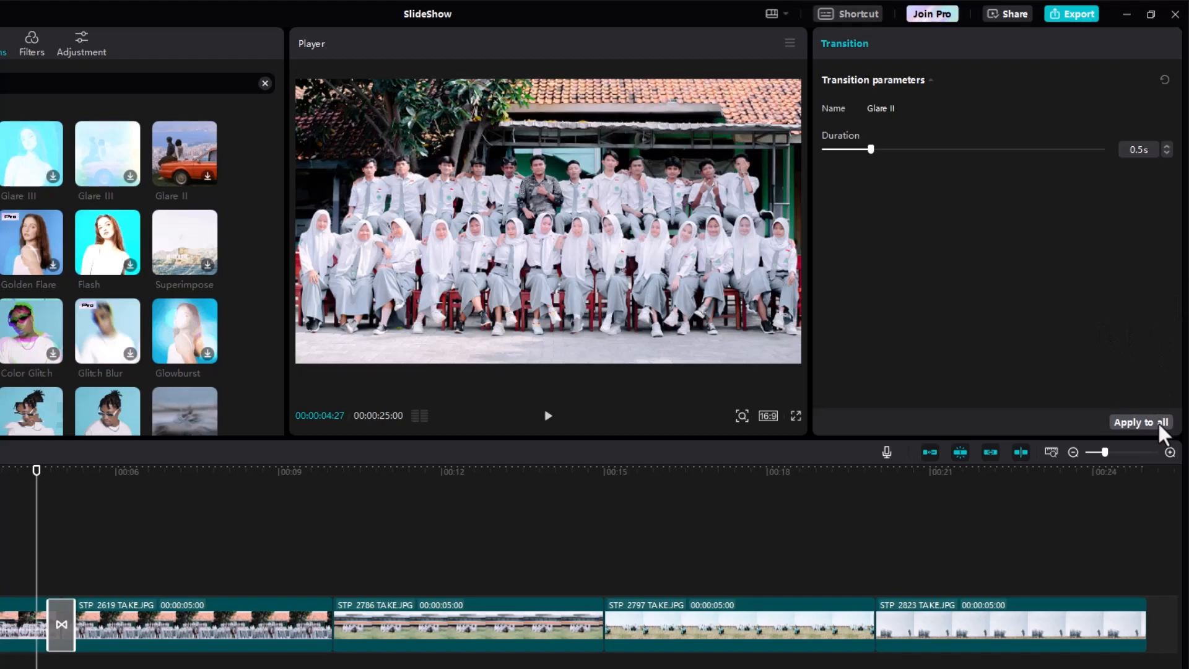
left_click(1139, 151)
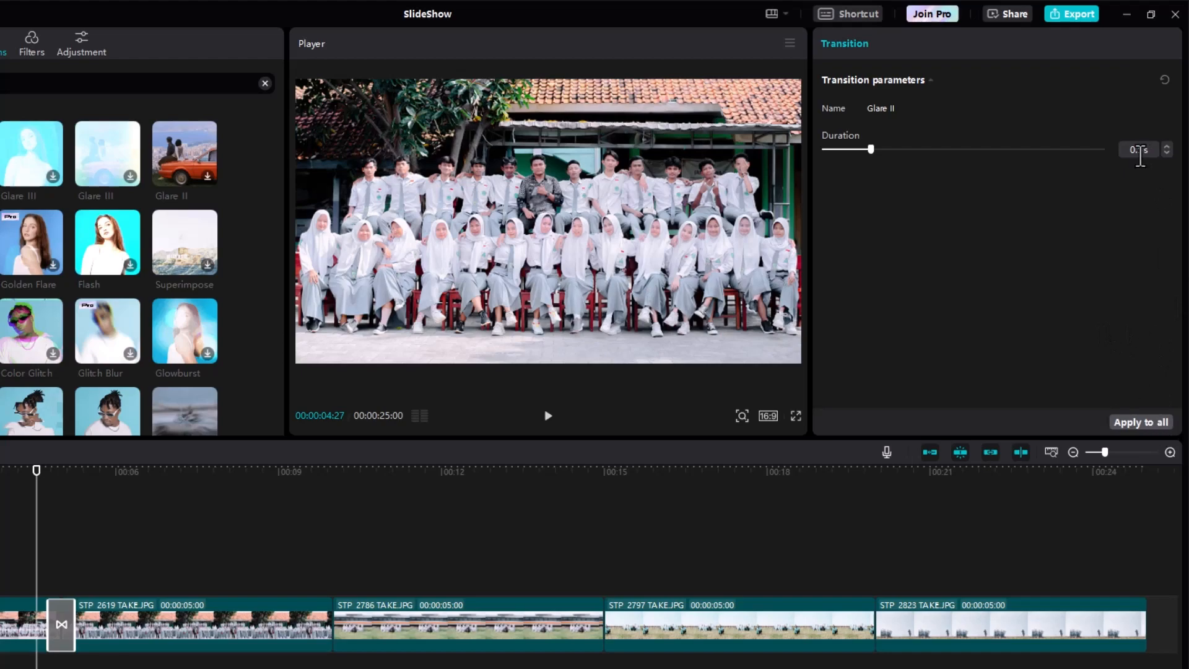
left_click(1141, 421)
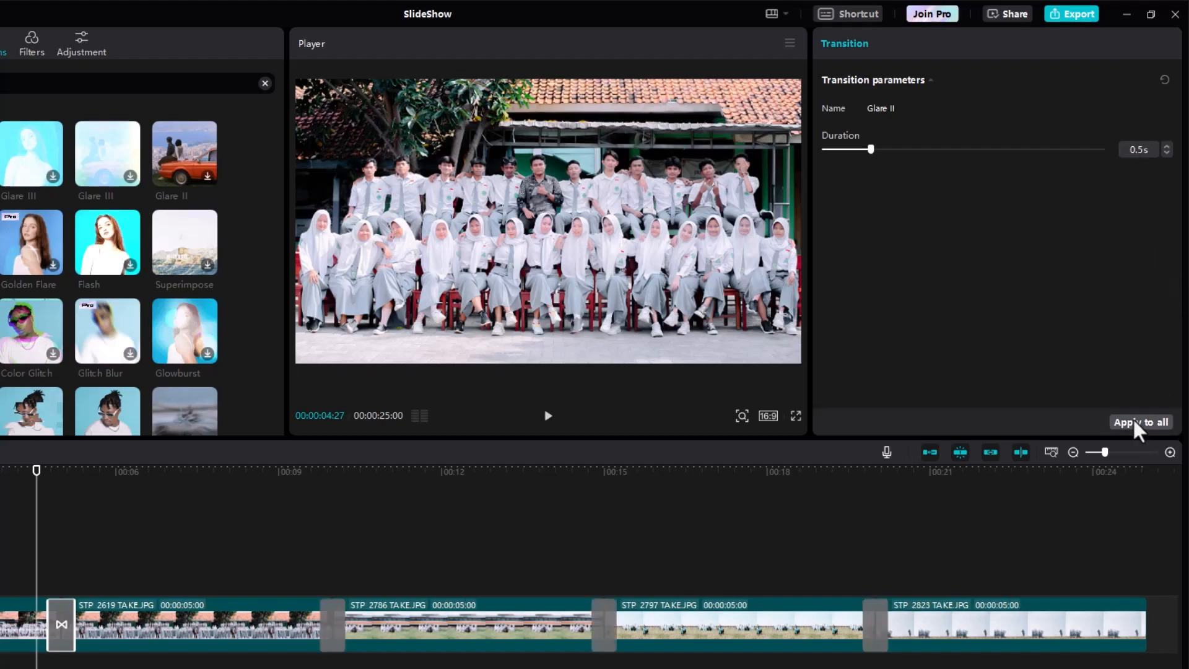
left_click(1140, 421)
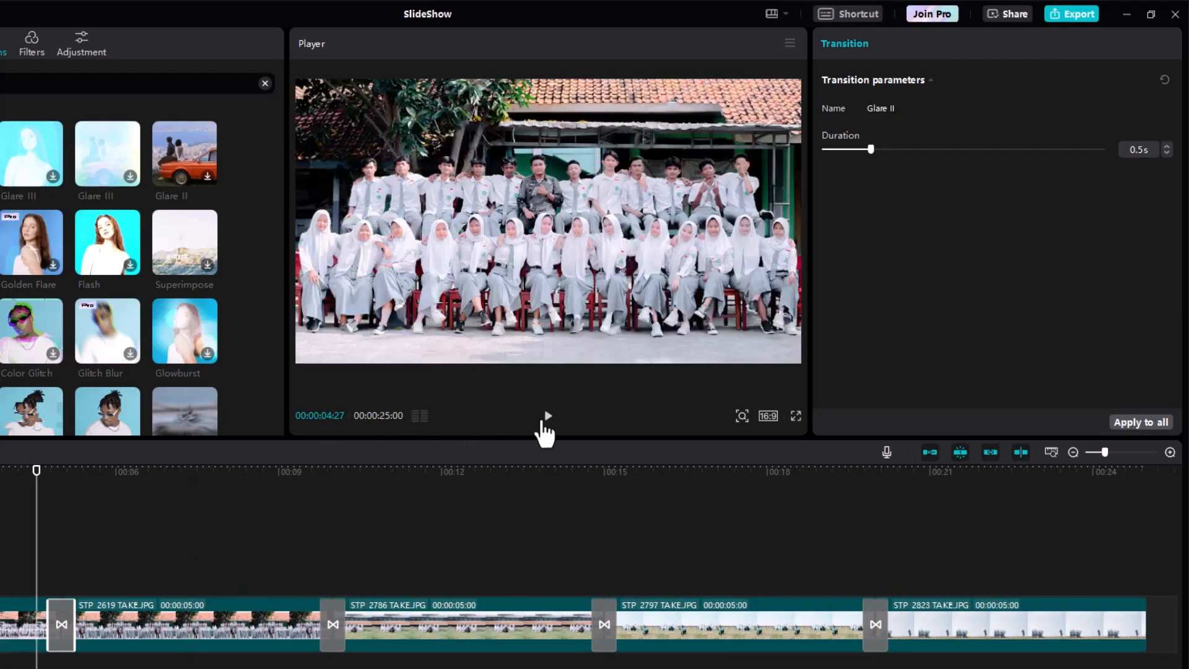
left_click(549, 415)
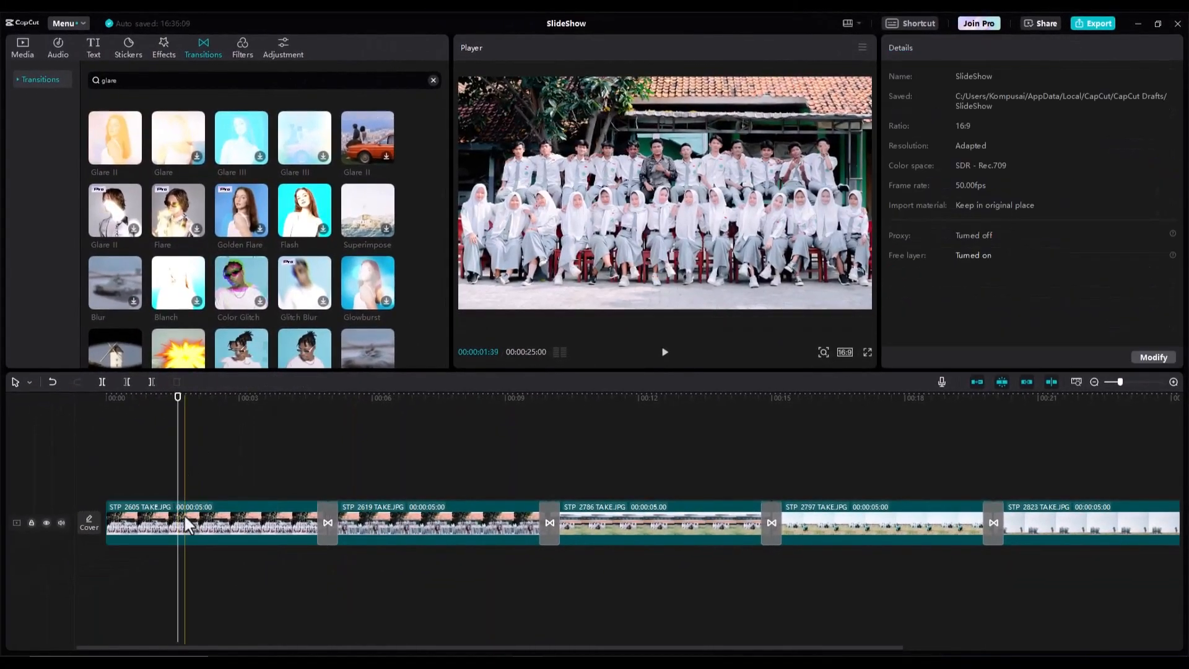
Give the first photo, the seated group by the school, the Zoom 1 combo animation
left_click(188, 532)
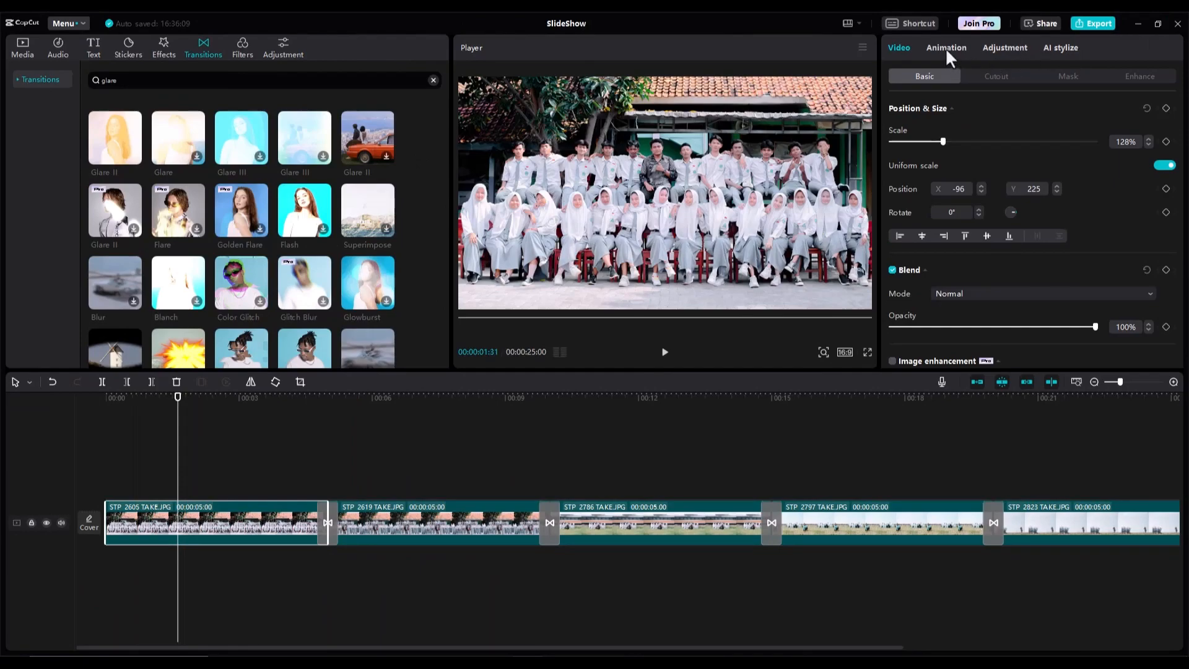
left_click(945, 48)
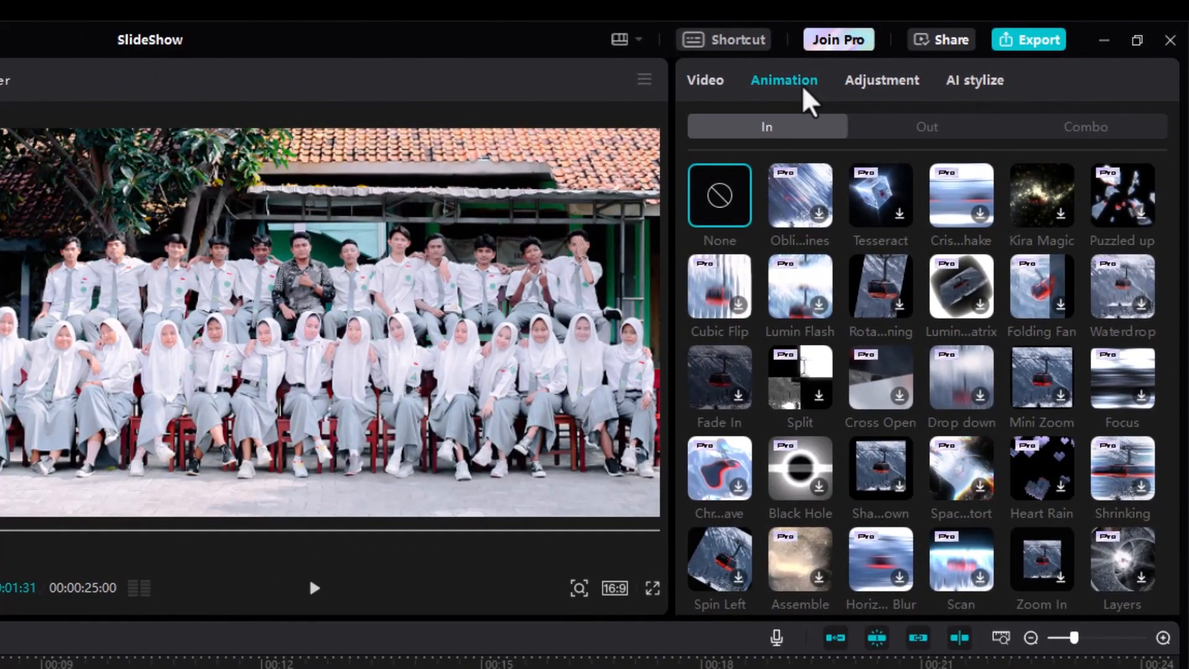
mouse_move(755, 143)
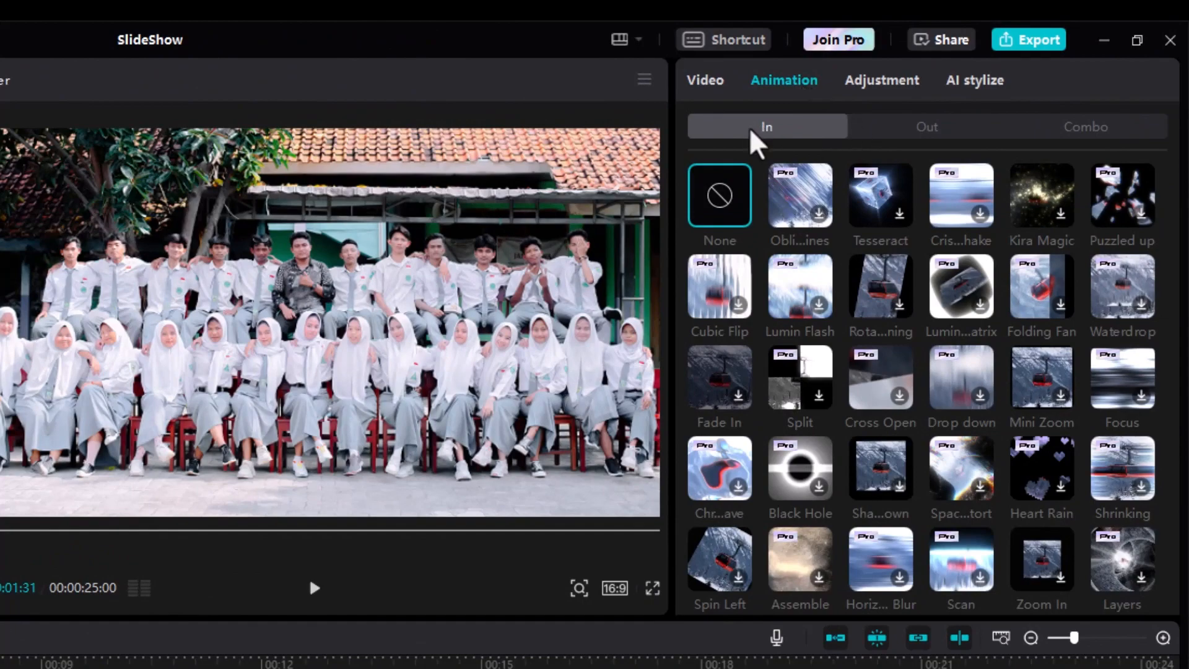
mouse_move(938, 149)
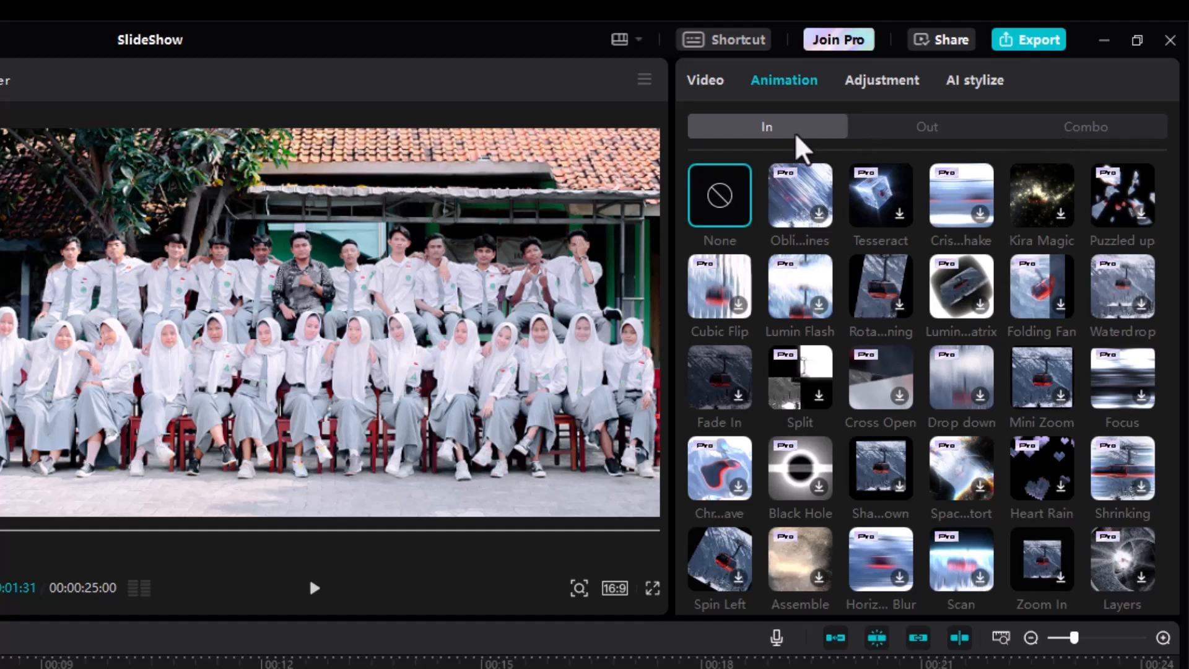
mouse_move(899, 145)
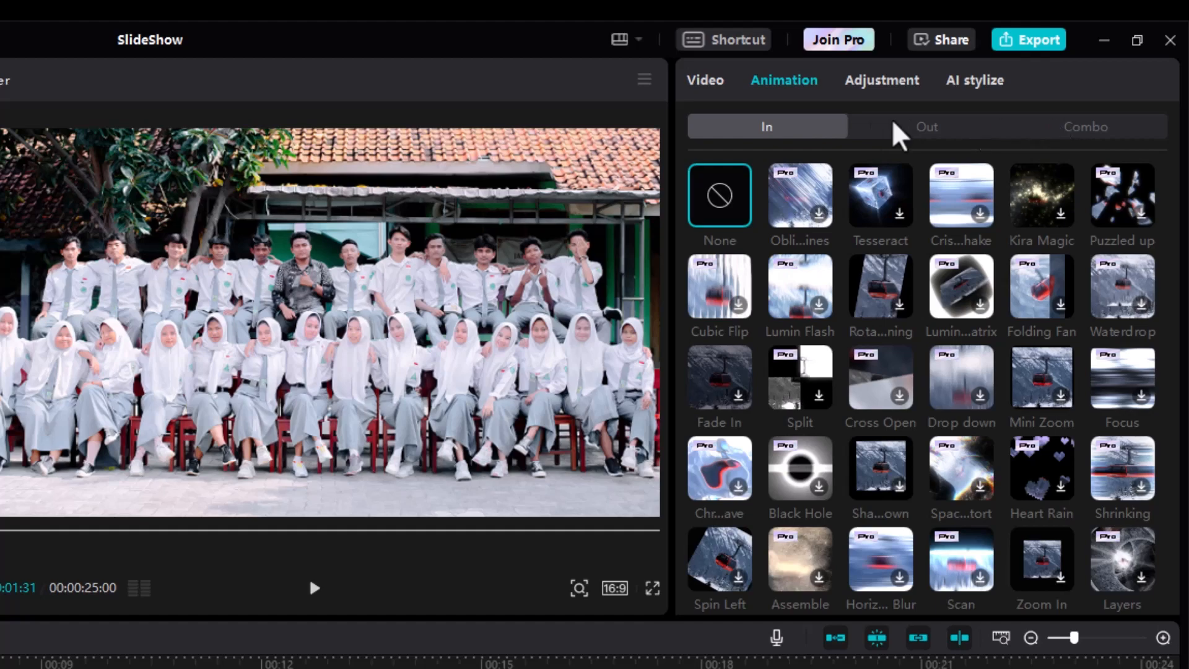
mouse_move(927, 227)
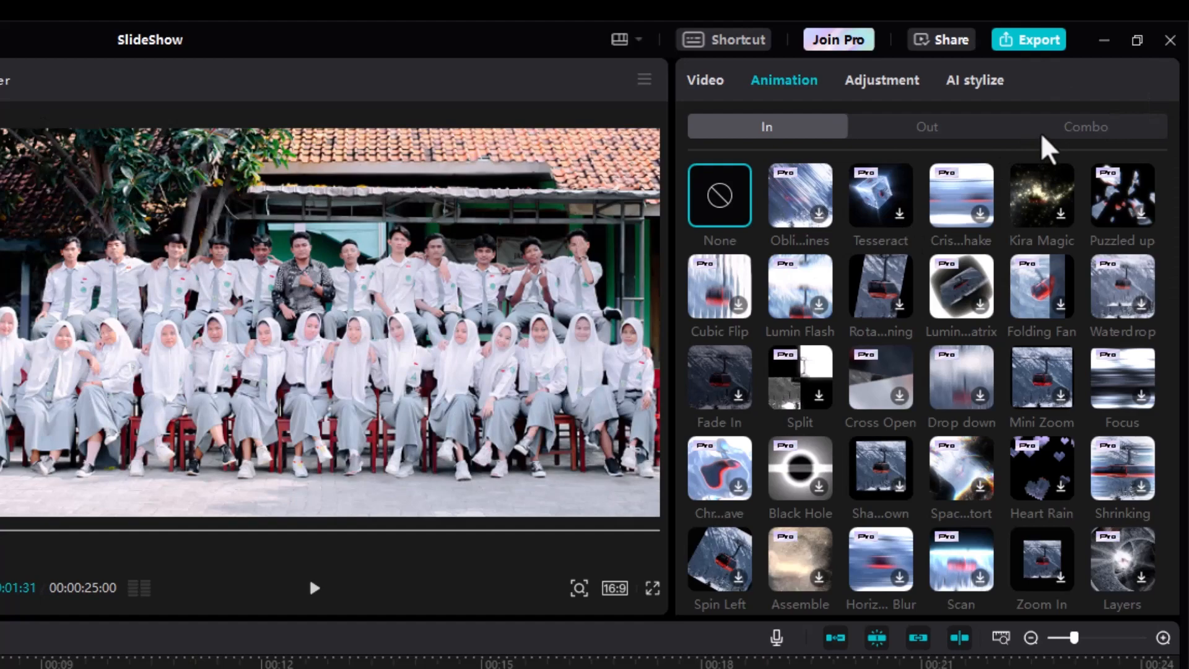
mouse_move(1093, 143)
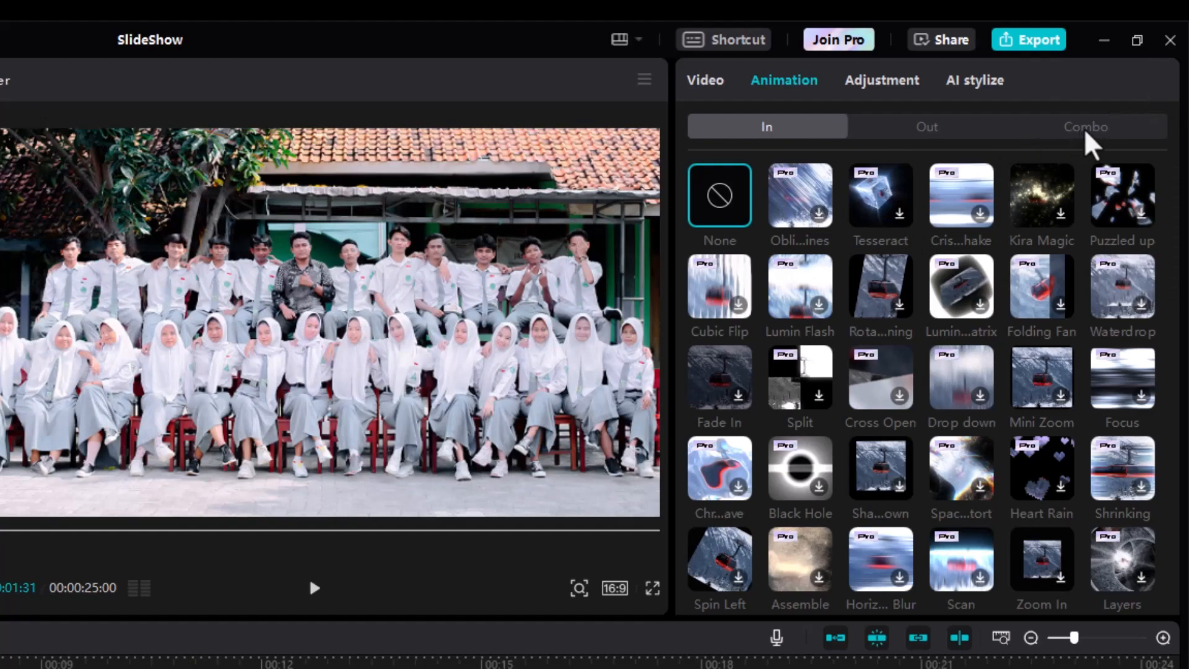
left_click(1086, 127)
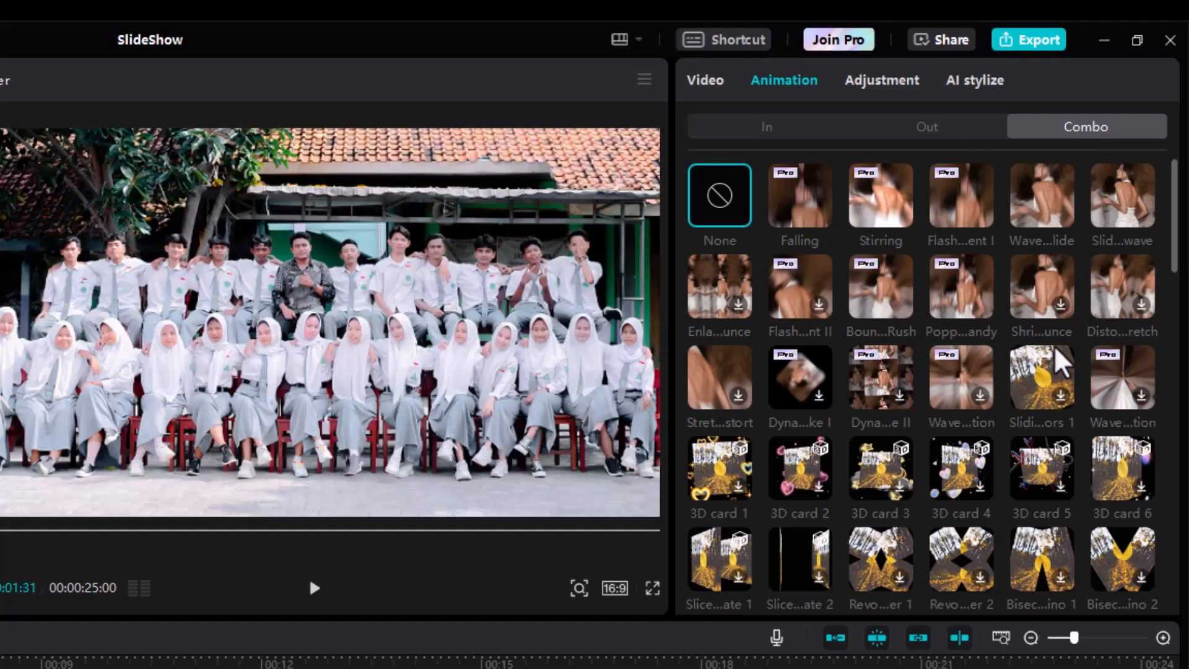
scroll("down", 3)
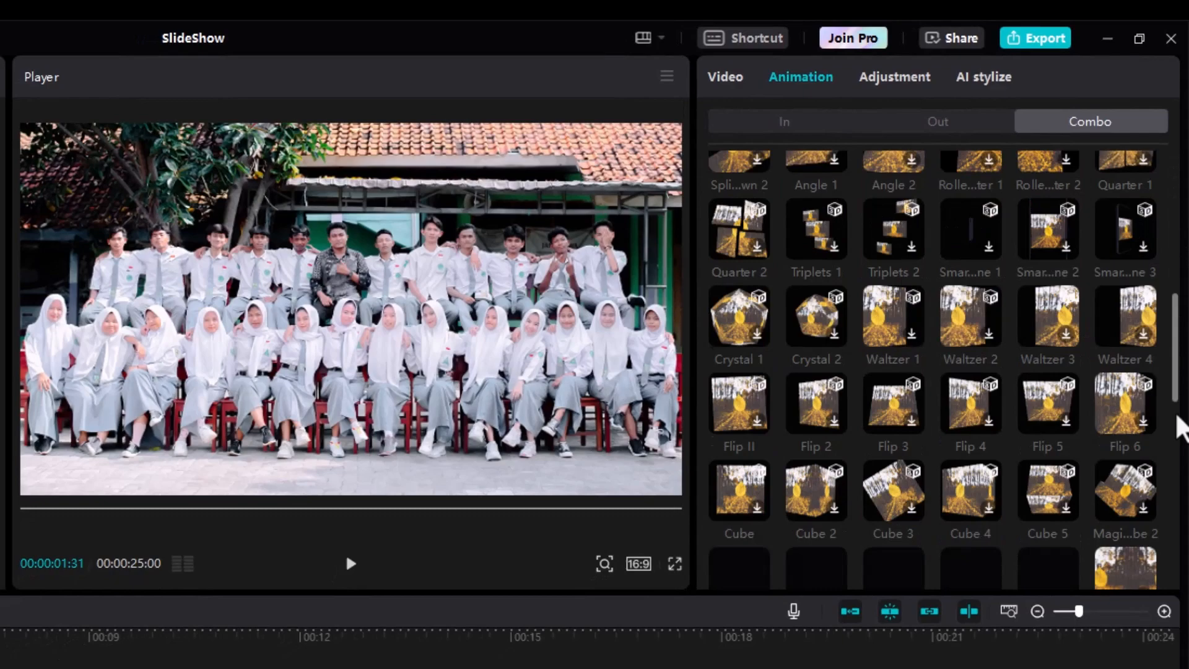
scroll("down", 3)
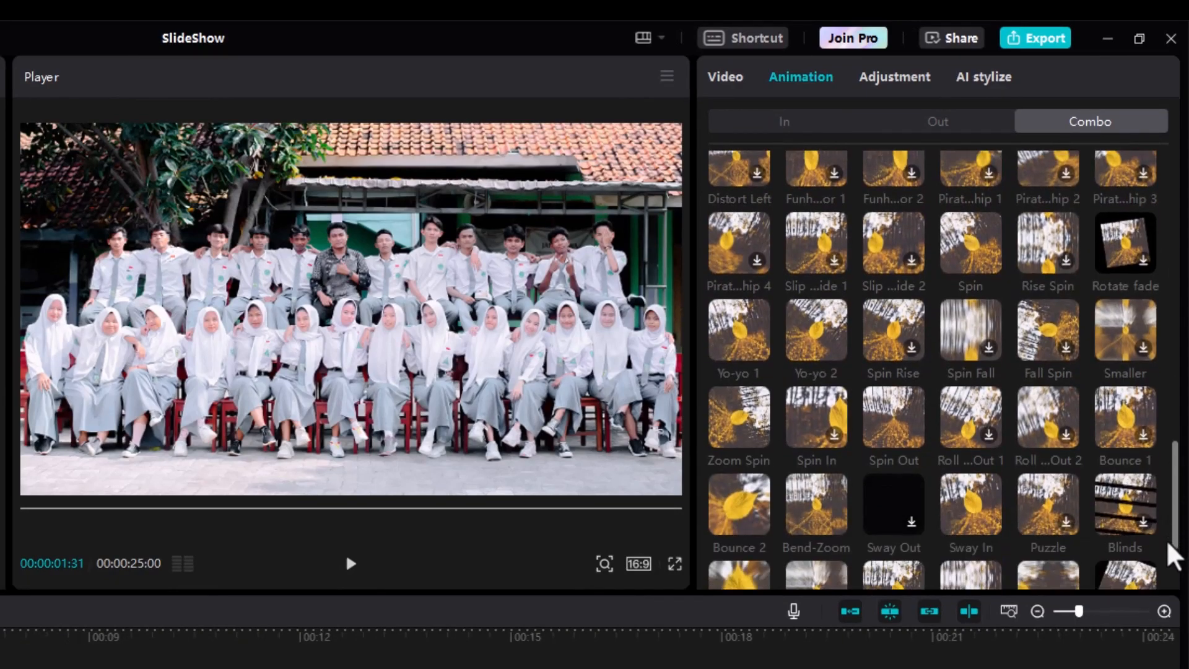
scroll("down", 3)
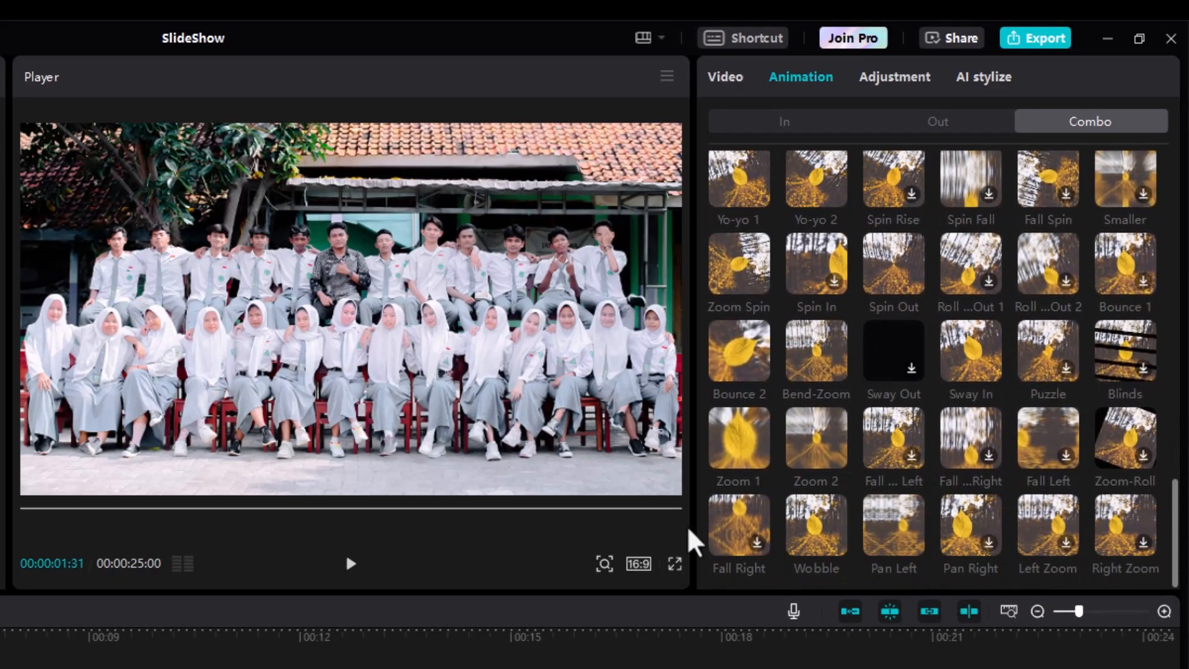
left_click(738, 438)
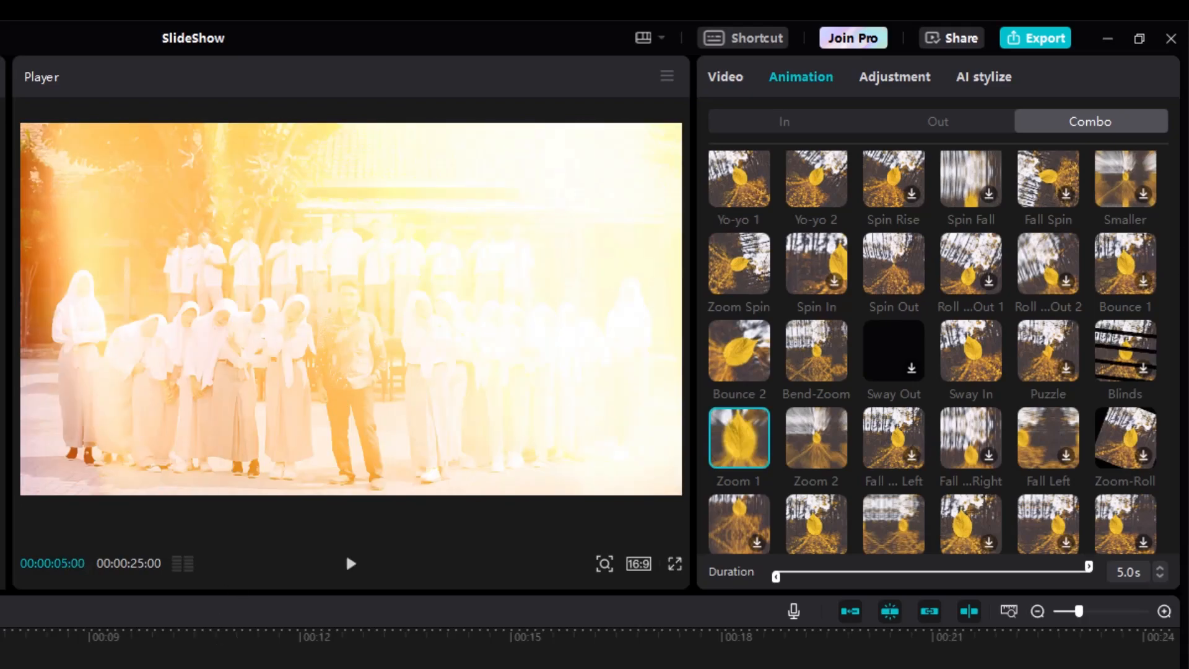
left_click(724, 77)
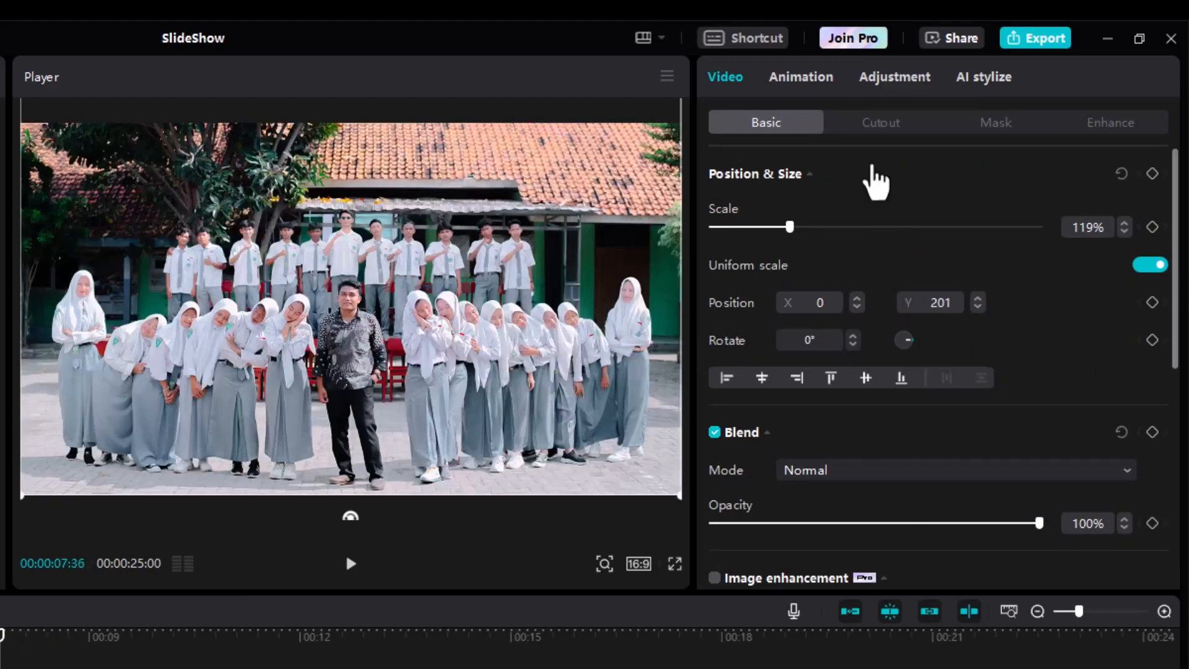
Give the second photo and the third, train photo combo animations
left_click(800, 77)
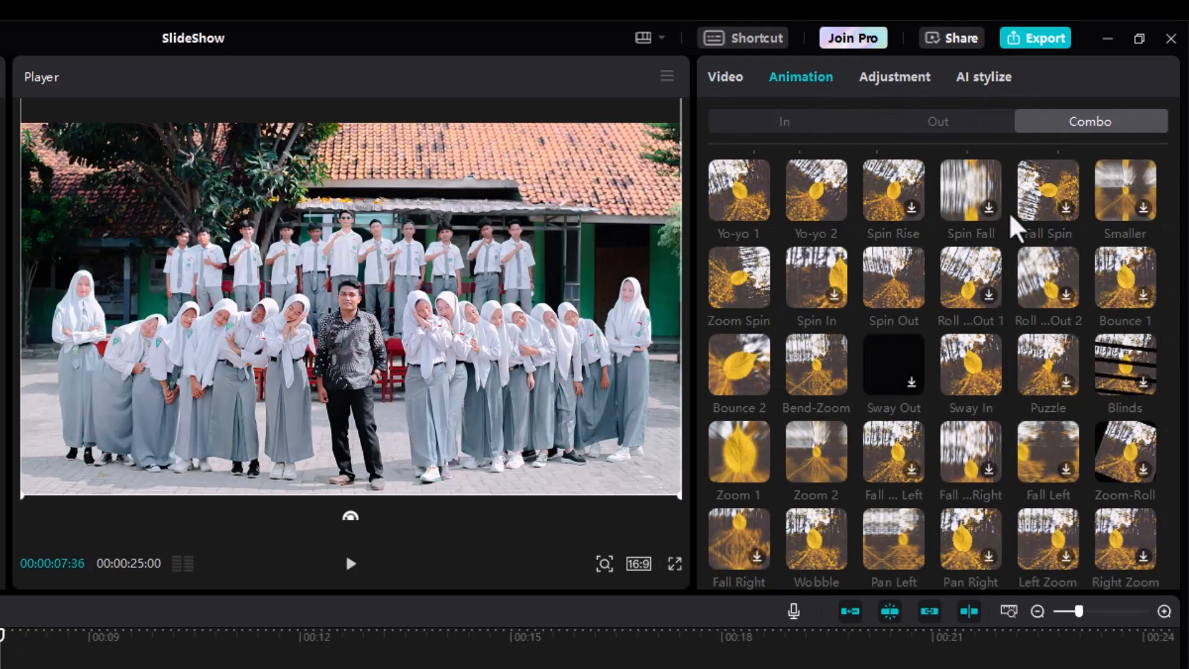
mouse_move(1169, 511)
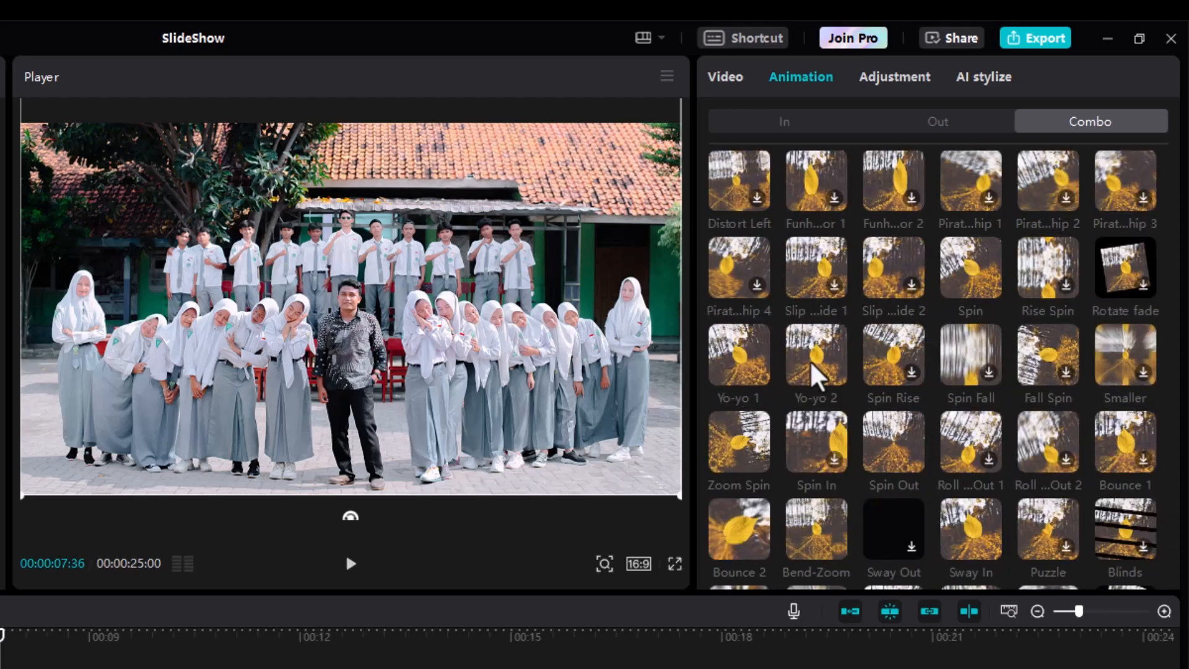
left_click(817, 355)
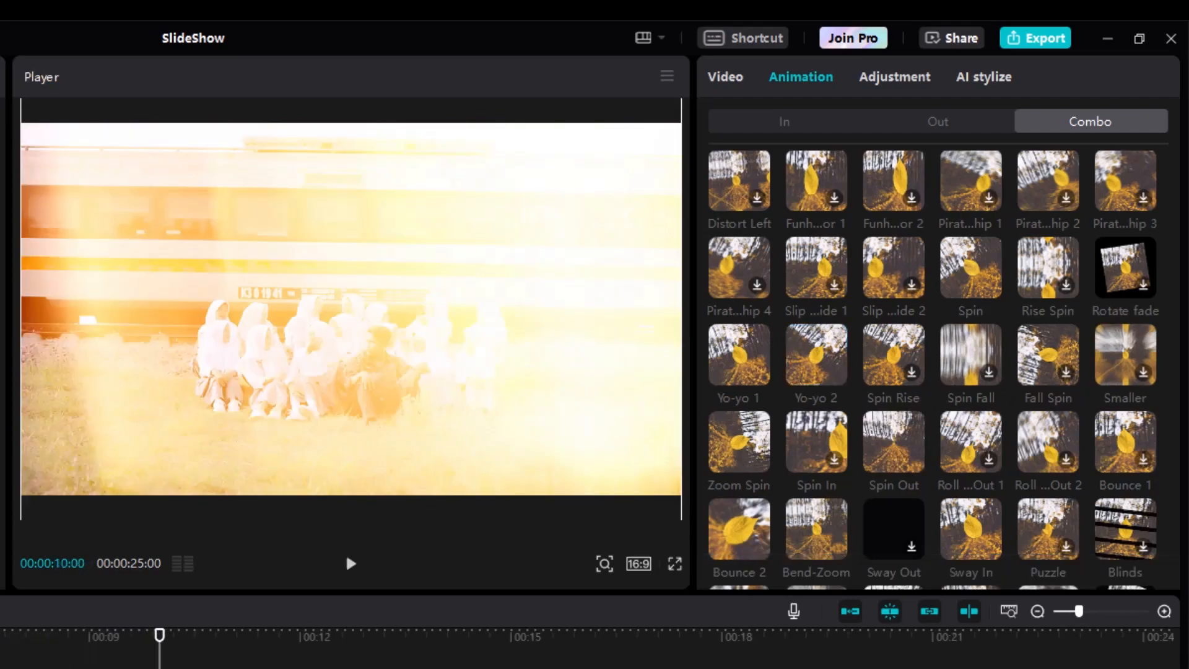
left_click(724, 77)
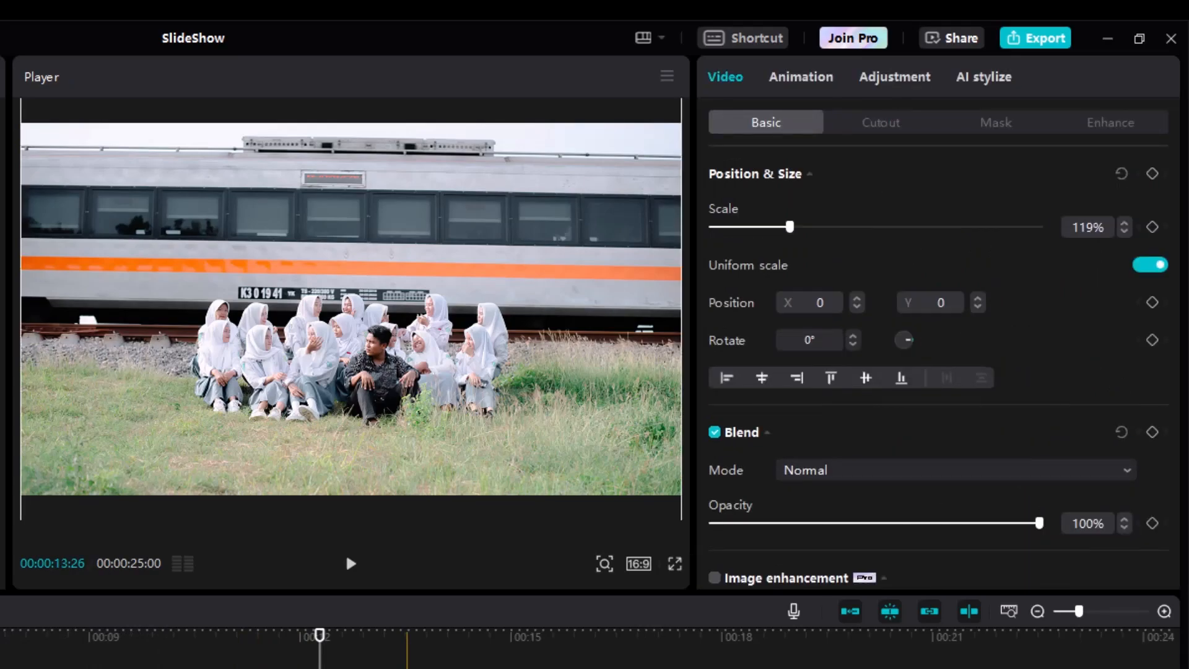
left_click(801, 77)
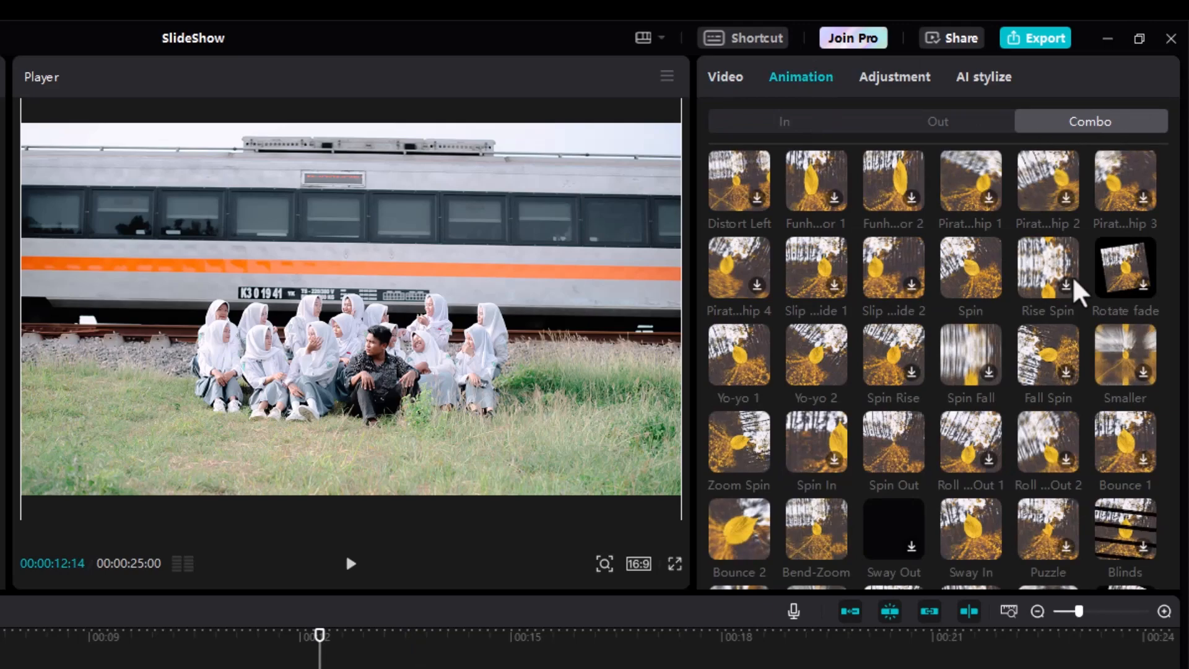
scroll("down", 3)
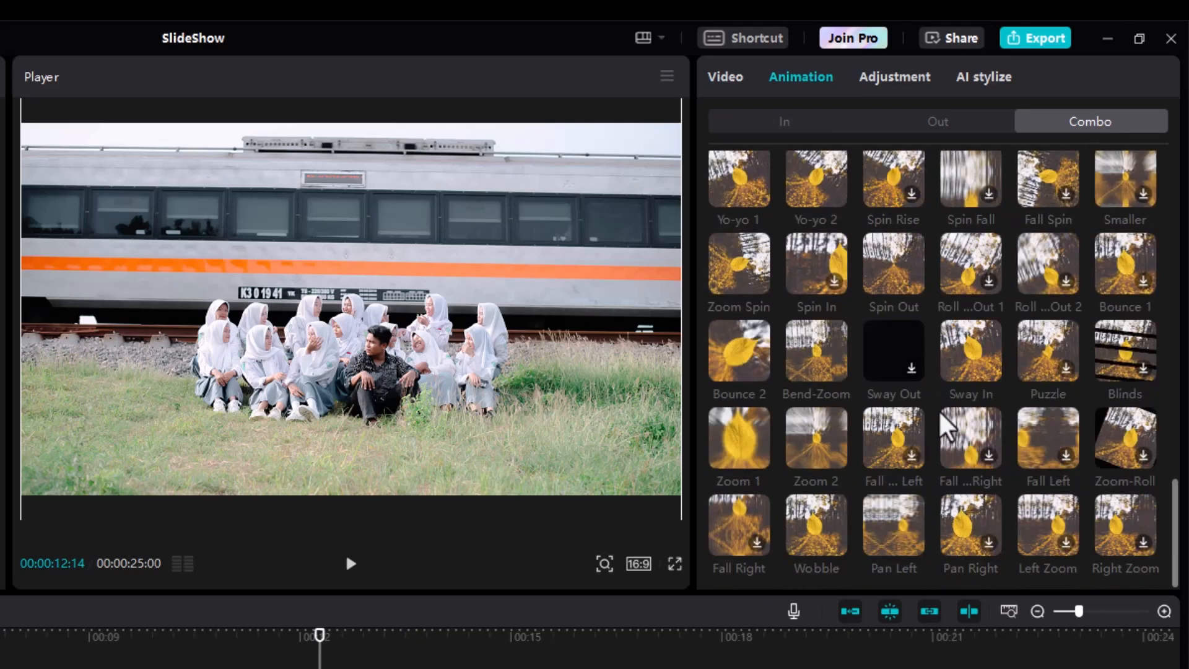
mouse_move(911, 443)
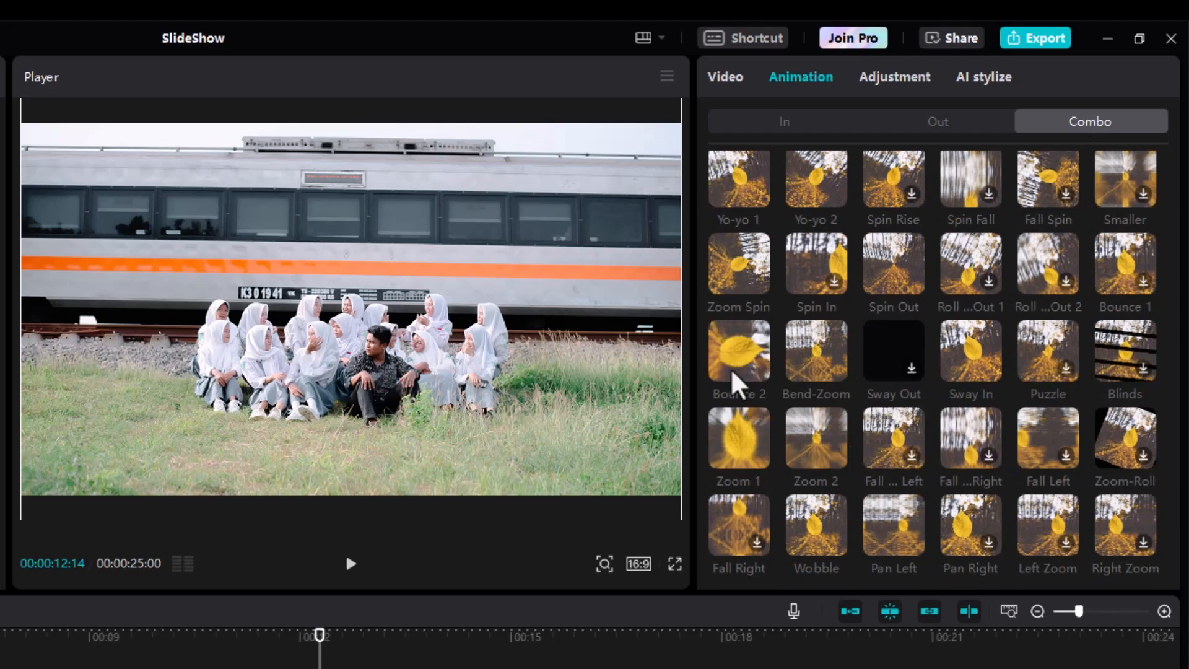
left_click(739, 351)
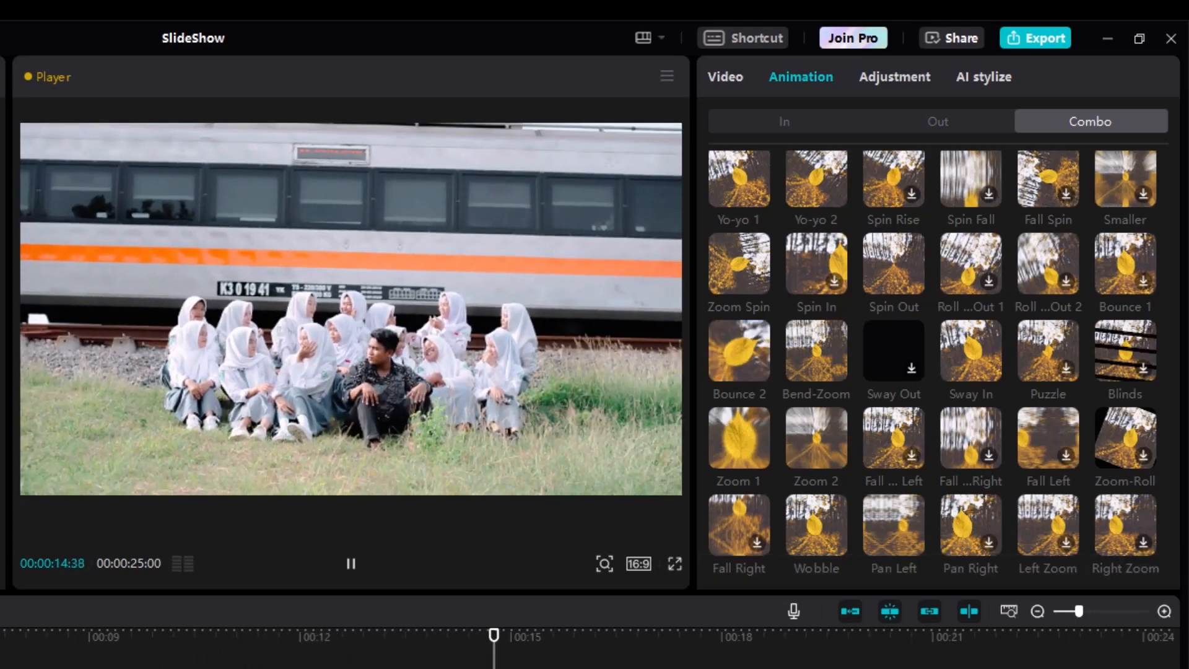
Apply the Wobble combo animation to the fourth, grassy hillside photo
left_click(725, 77)
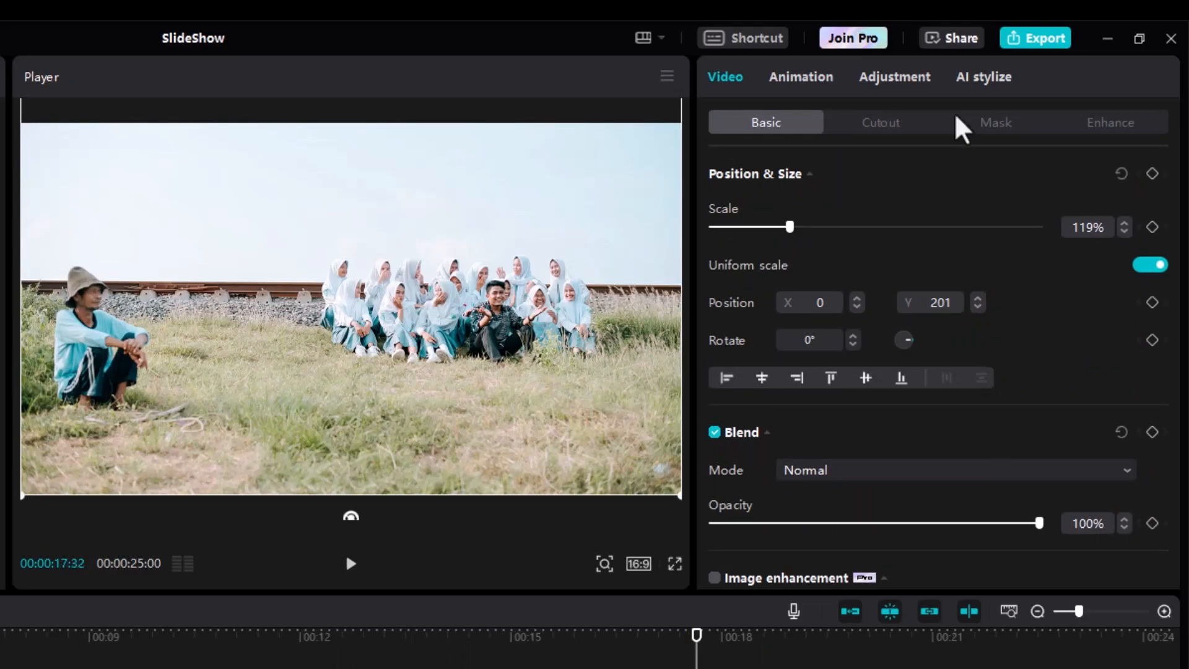
left_click(800, 77)
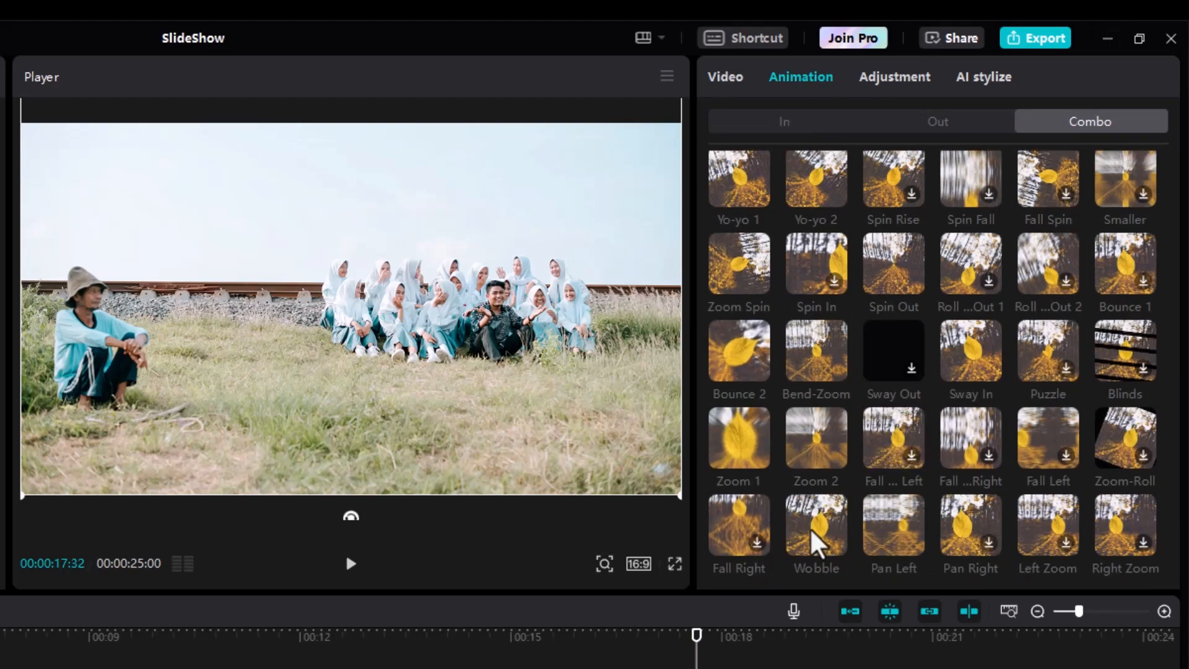
left_click(815, 524)
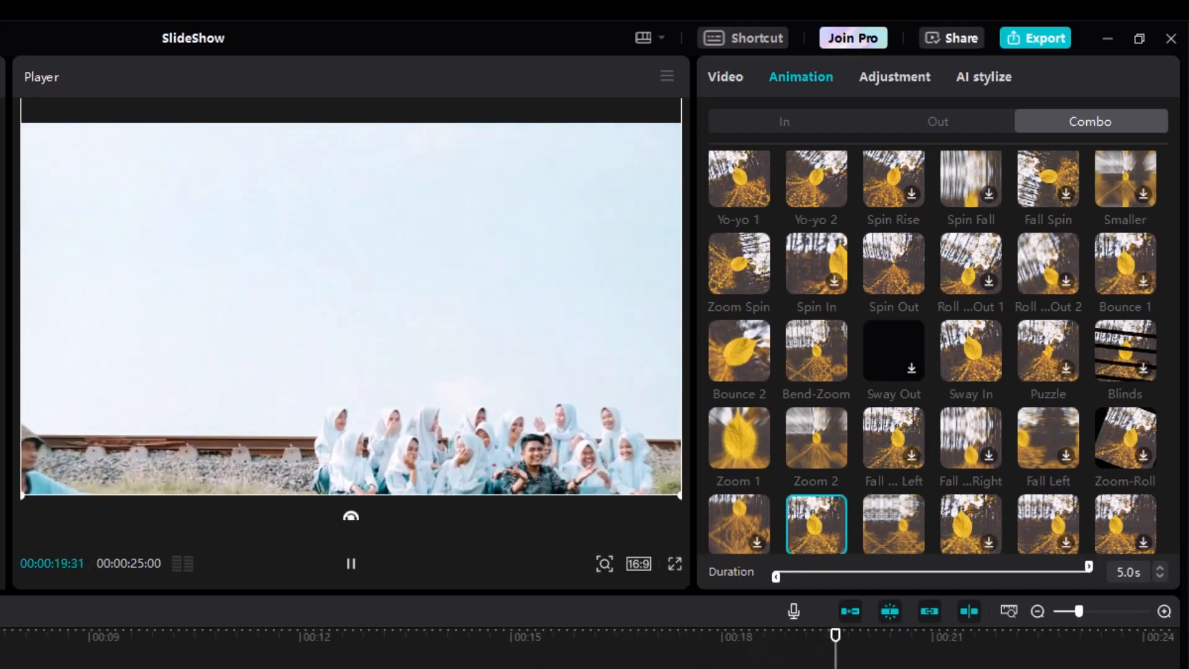
left_click(724, 76)
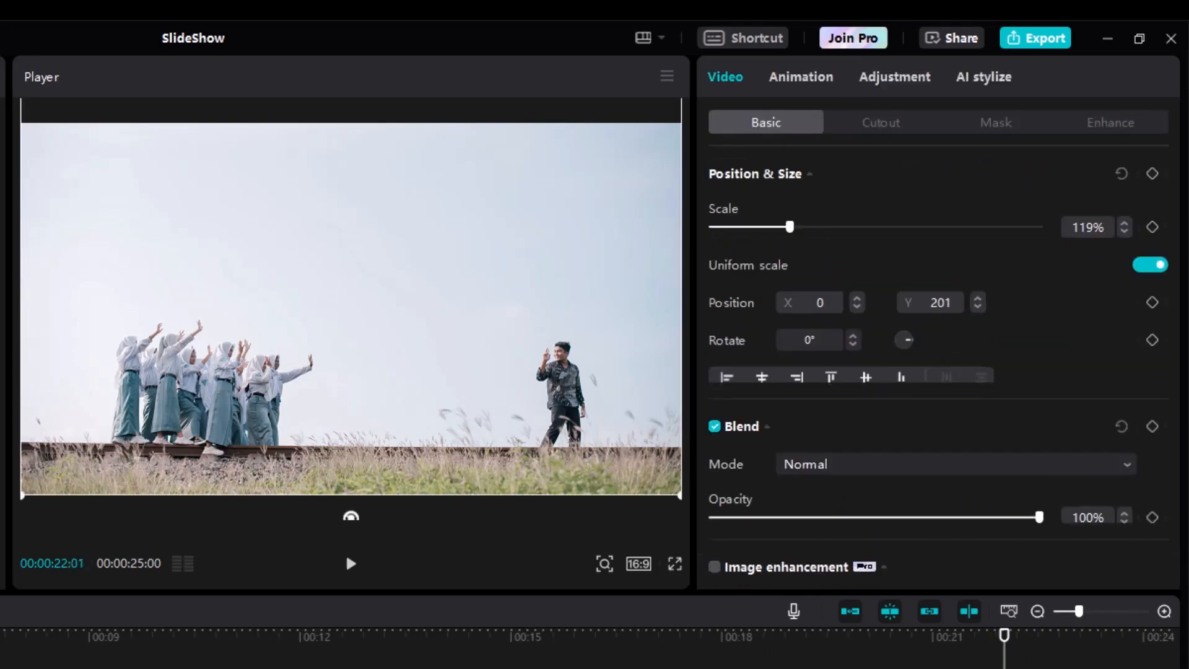
Apply a combo animation preset to the fifth photo of girls waving on the track
left_click(801, 77)
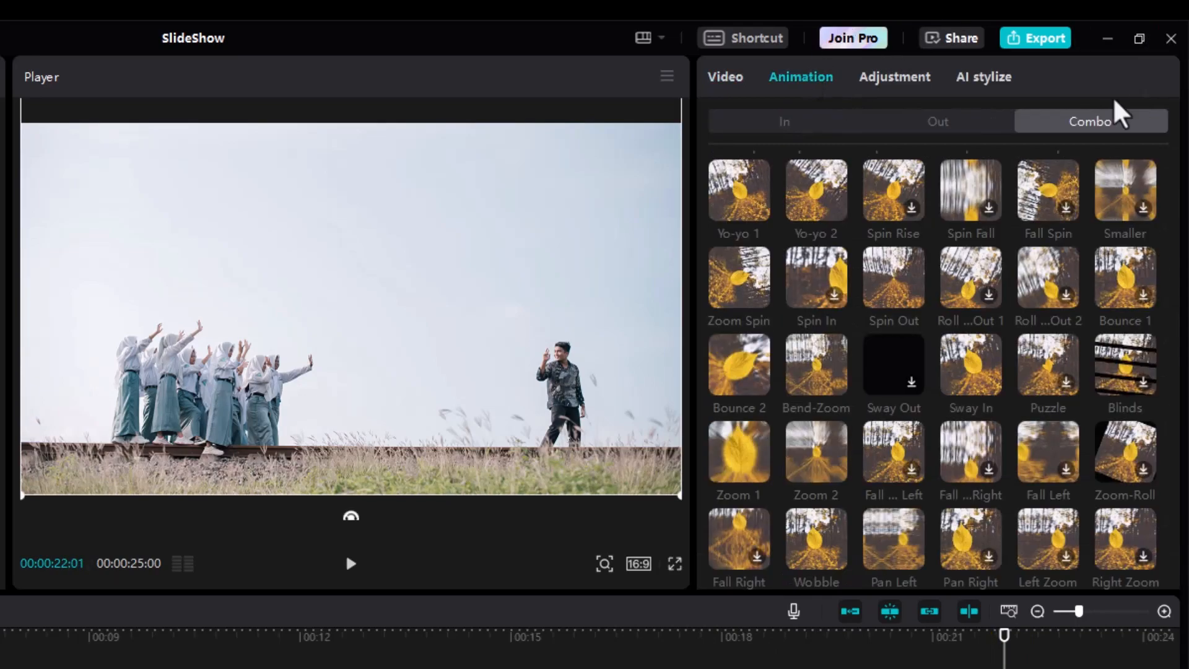
mouse_move(1083, 140)
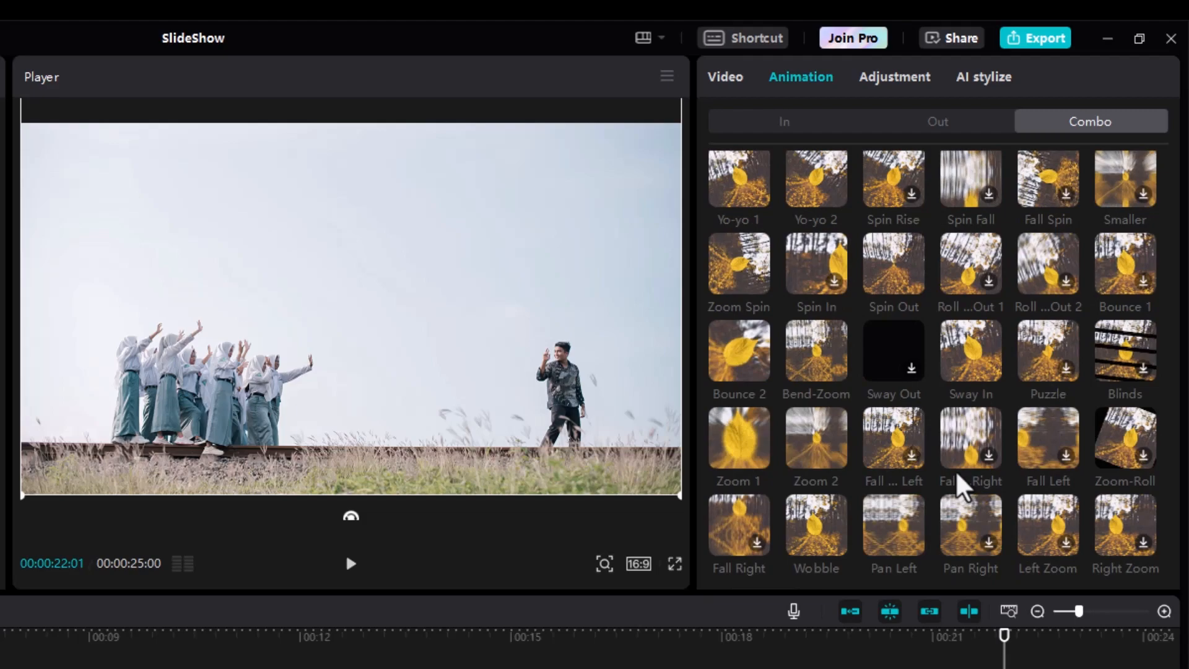
scroll("down", 3)
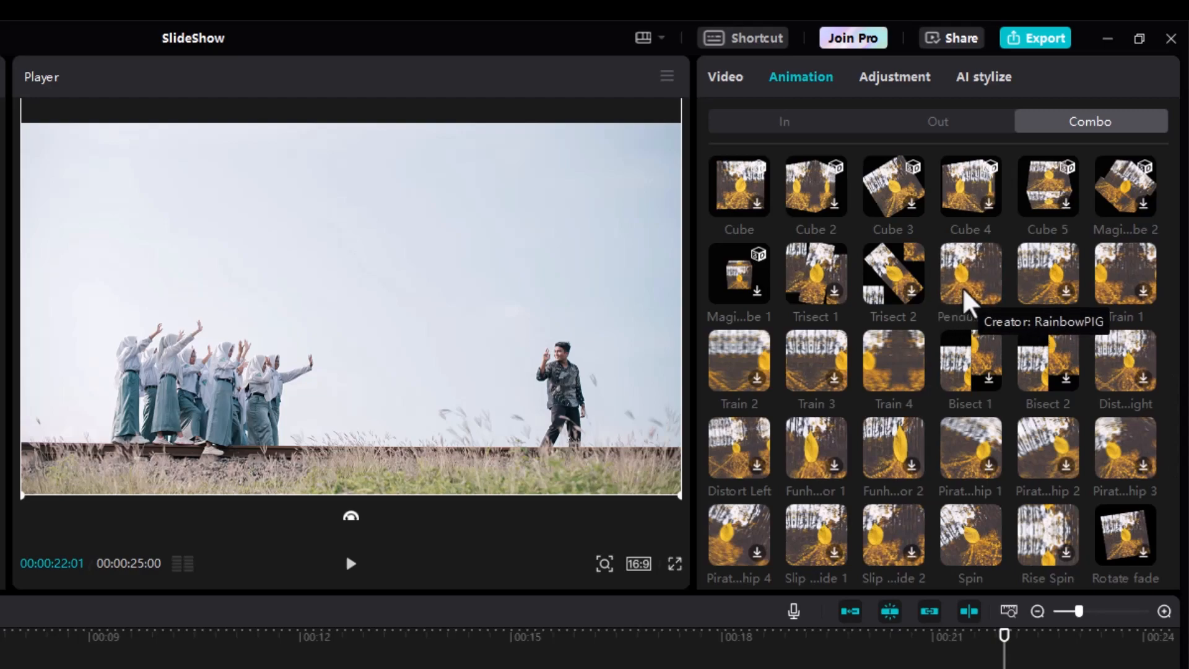
left_click(970, 273)
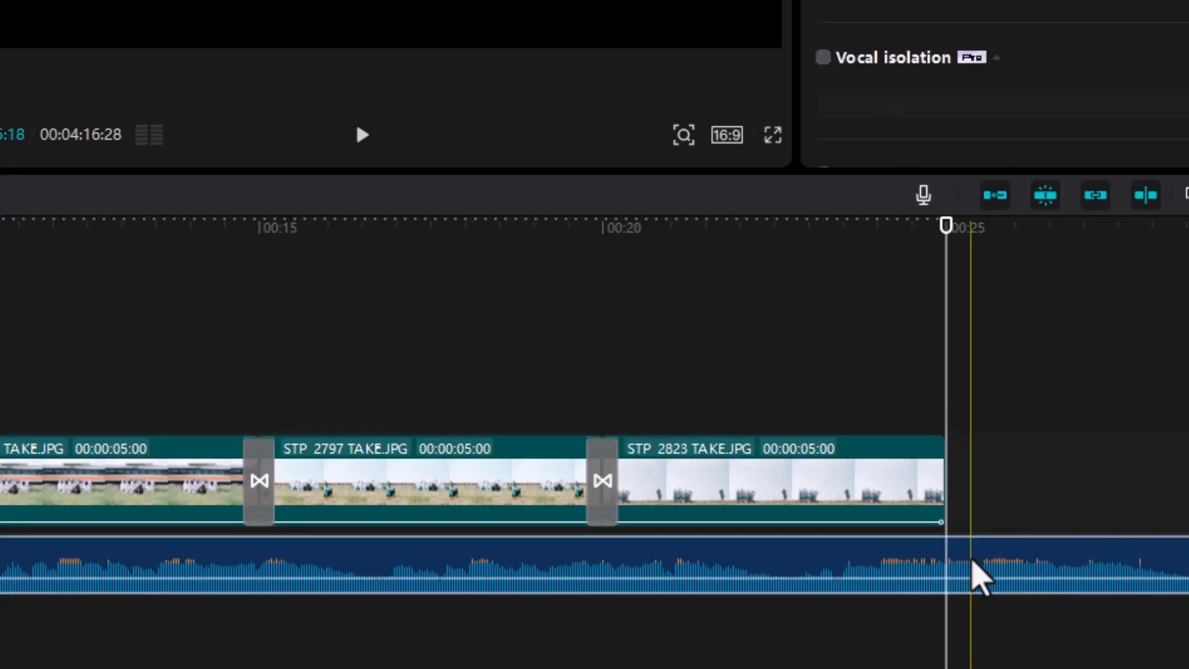
Cut the music at the 25-second slideshow end and give it a 2.0 s fade-out
key("Ctrl+B")
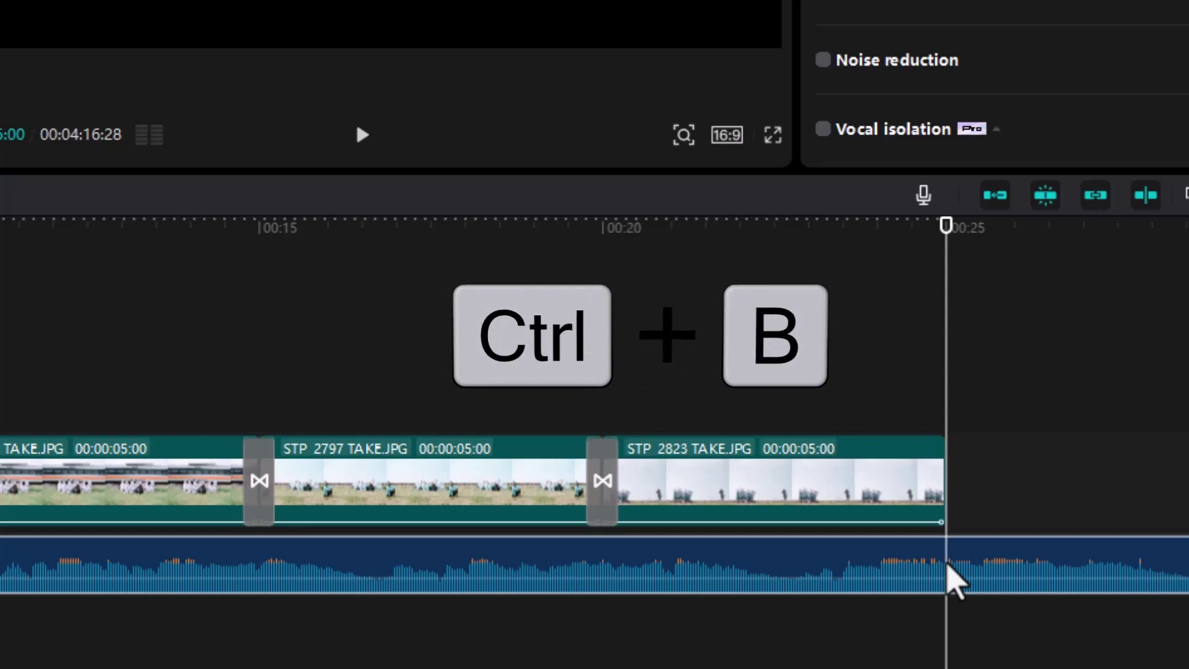
key("ctrl+b")
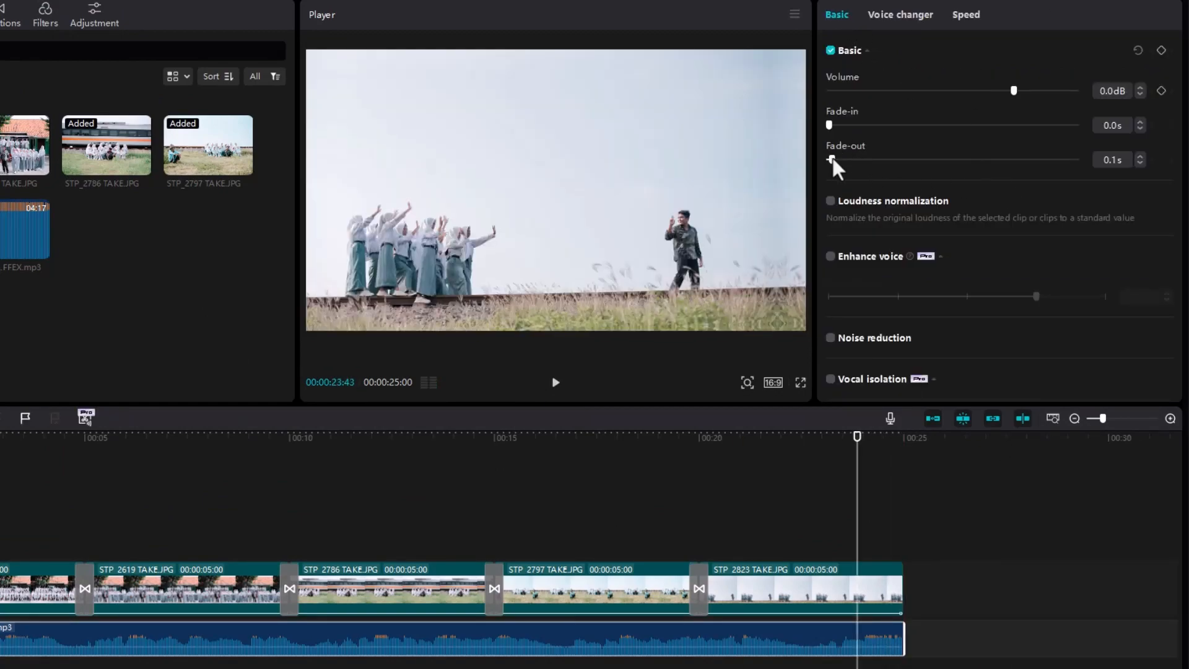
left_click_drag(831, 159, 879, 160)
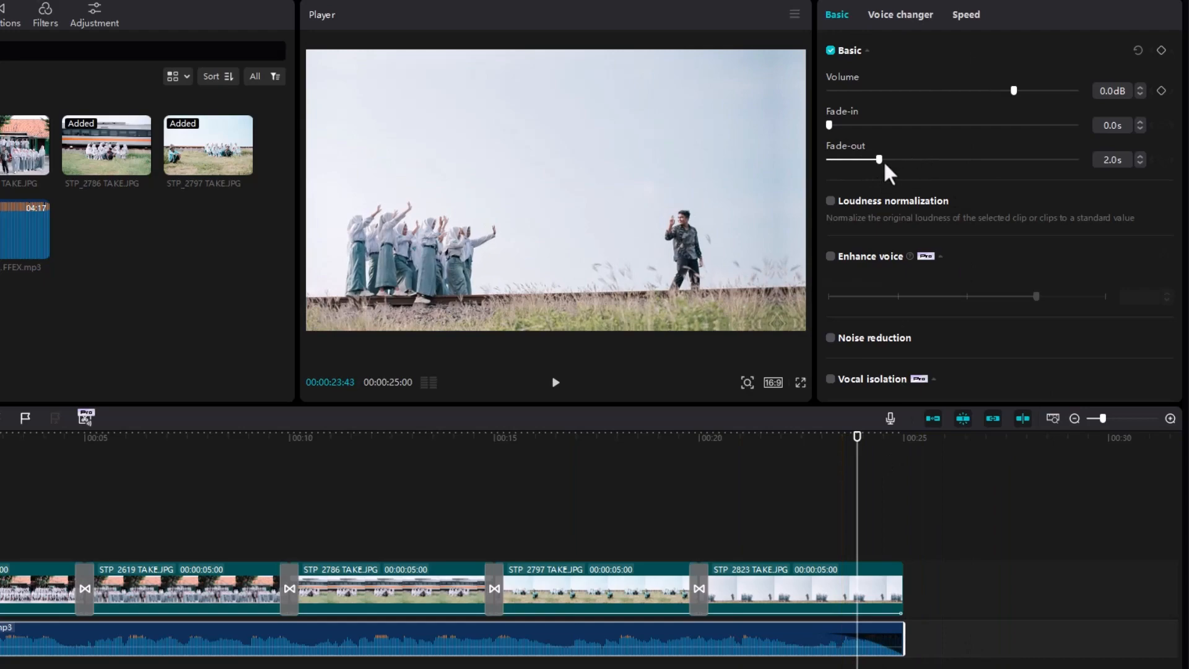
left_click_drag(878, 159, 860, 159)
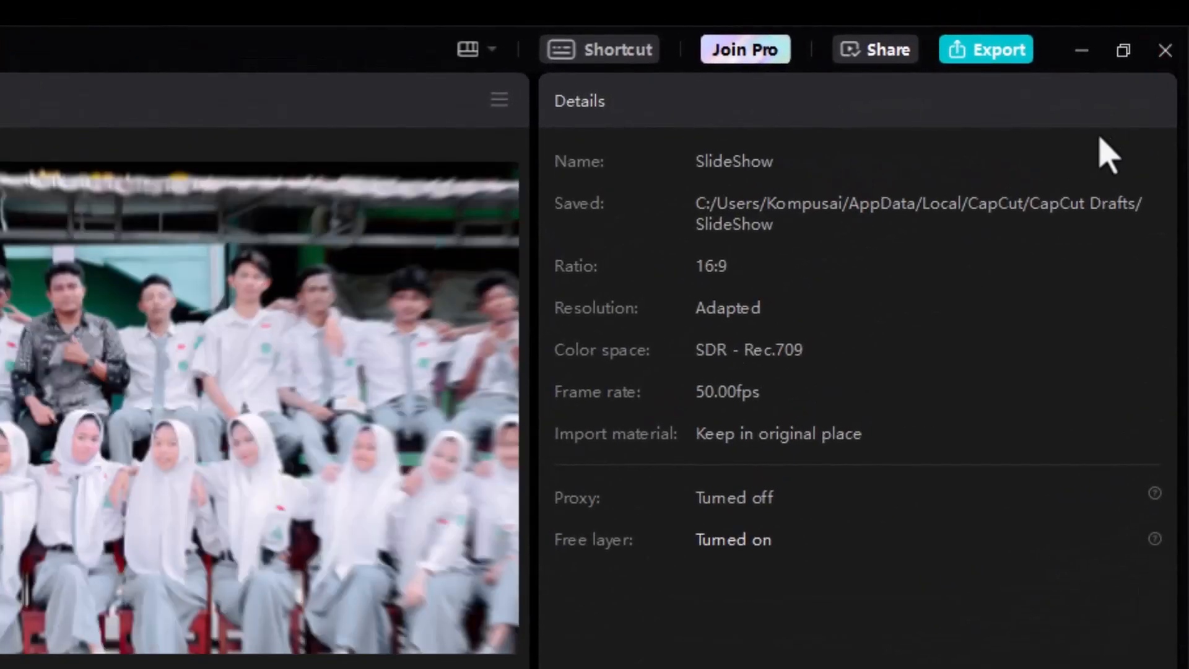
Open export settings (1080P, mp4, 50fps) and begin renaming the title from 'SlideShow'
left_click(985, 49)
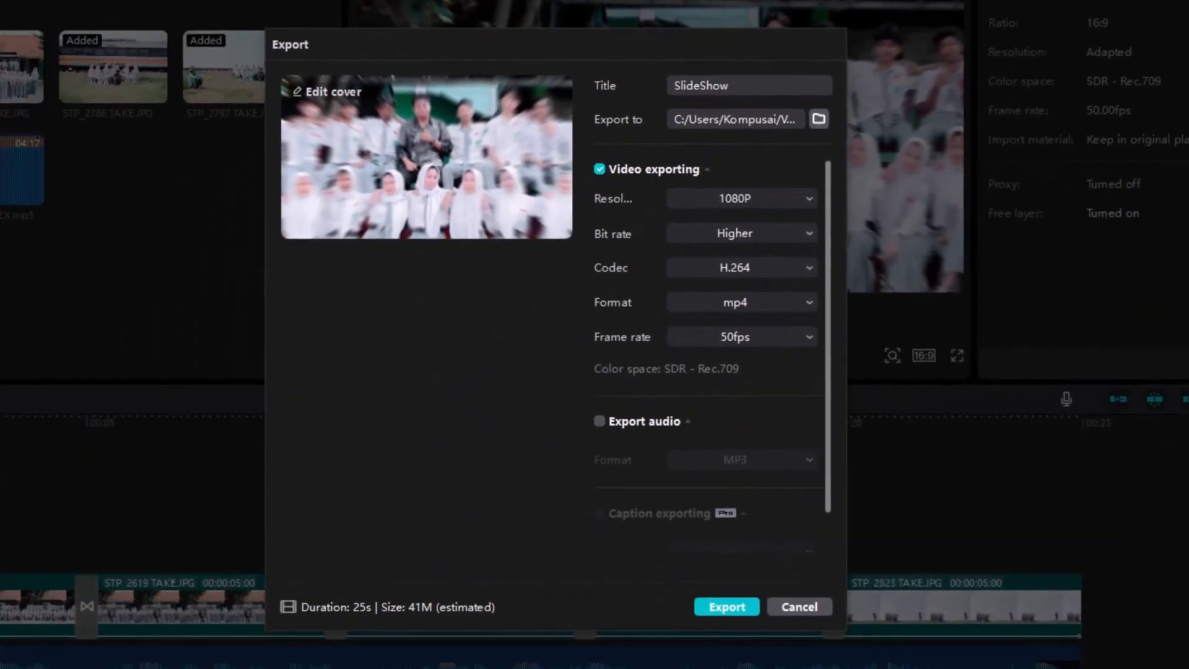
left_click(747, 85)
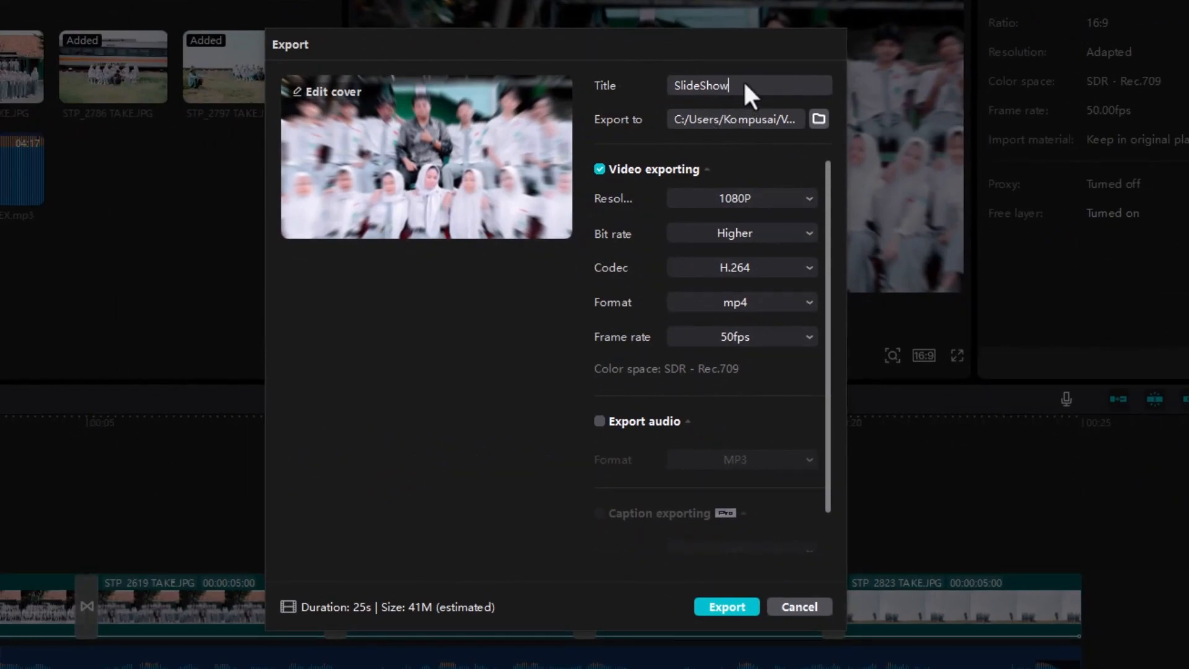
type("Fo")
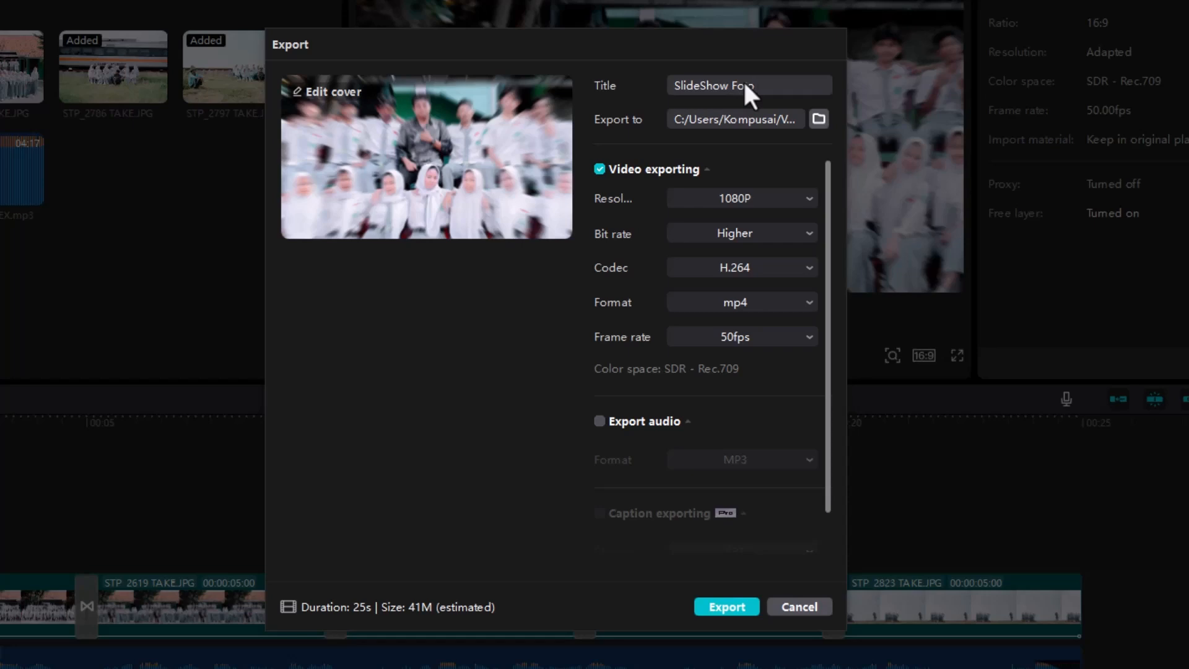